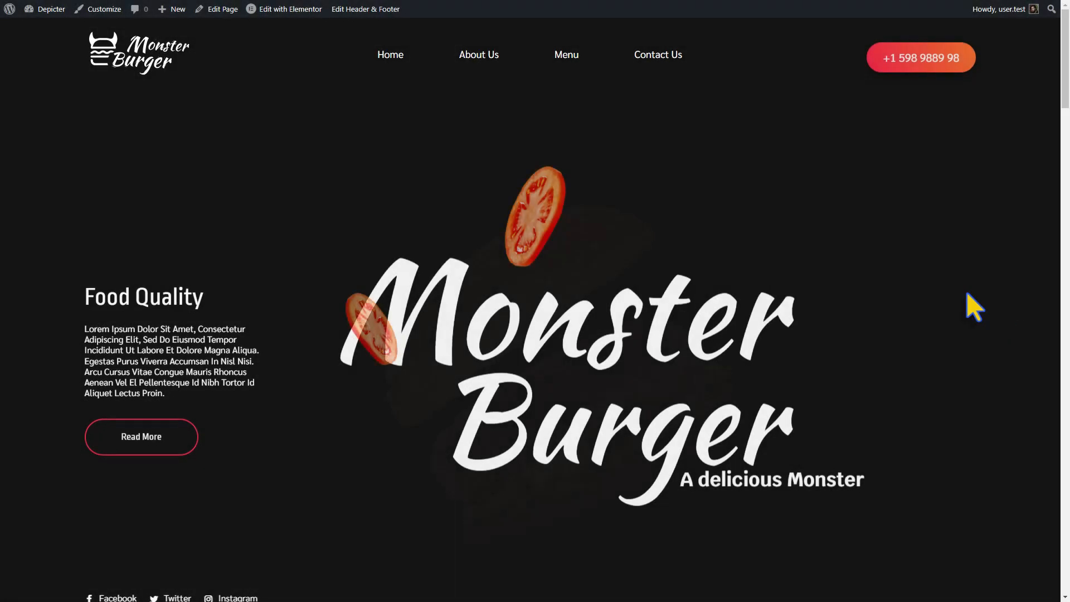
# - Search Add New Plugin for 'notification bar', then install and activate Depicter
pyautogui.scroll(-3)
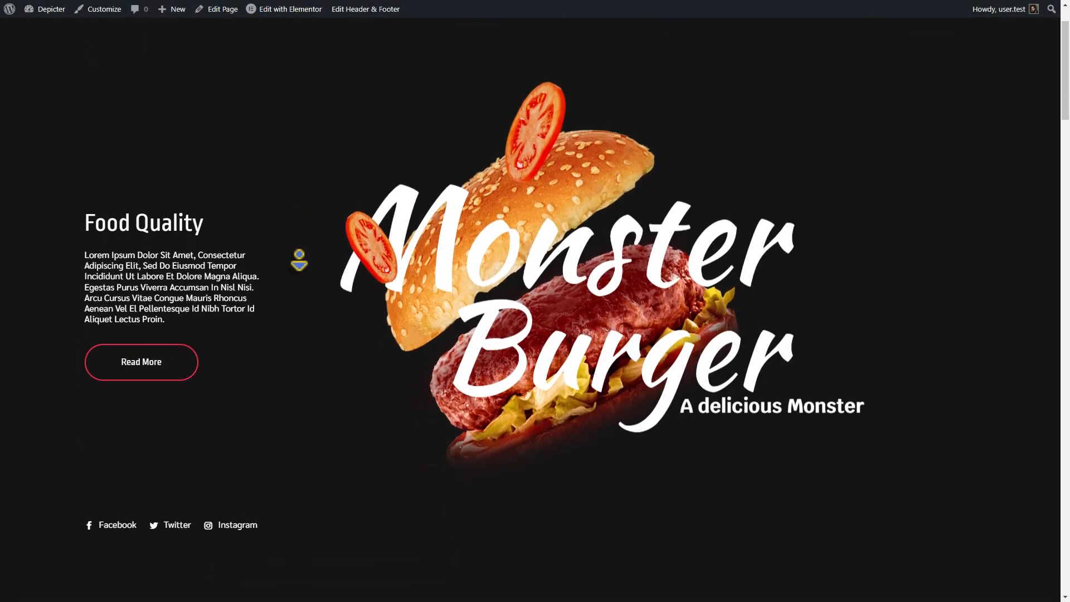
pyautogui.scroll(-3)
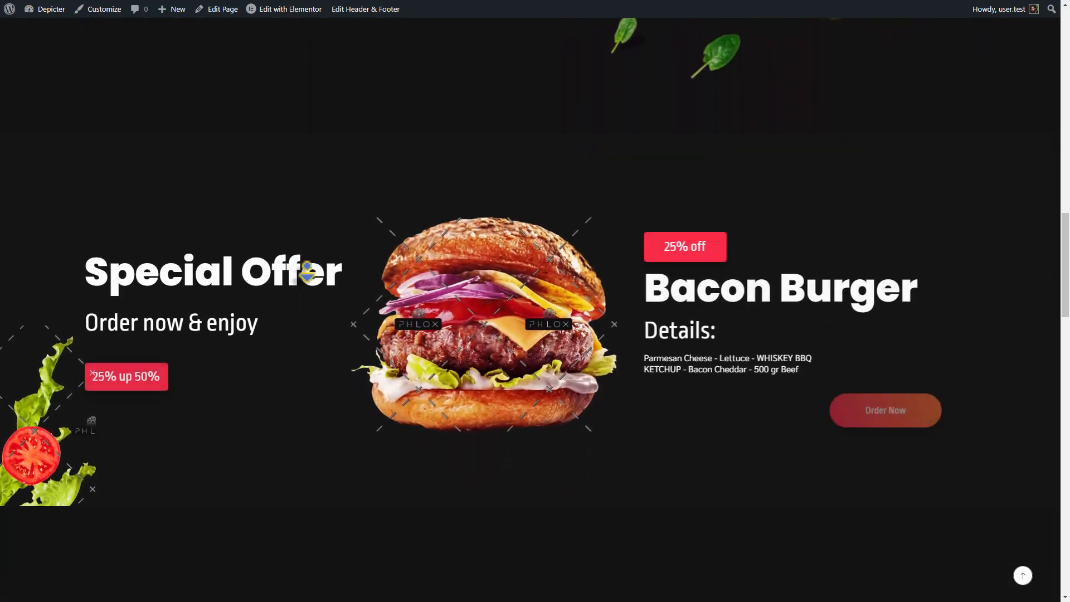
pyautogui.scroll(-3)
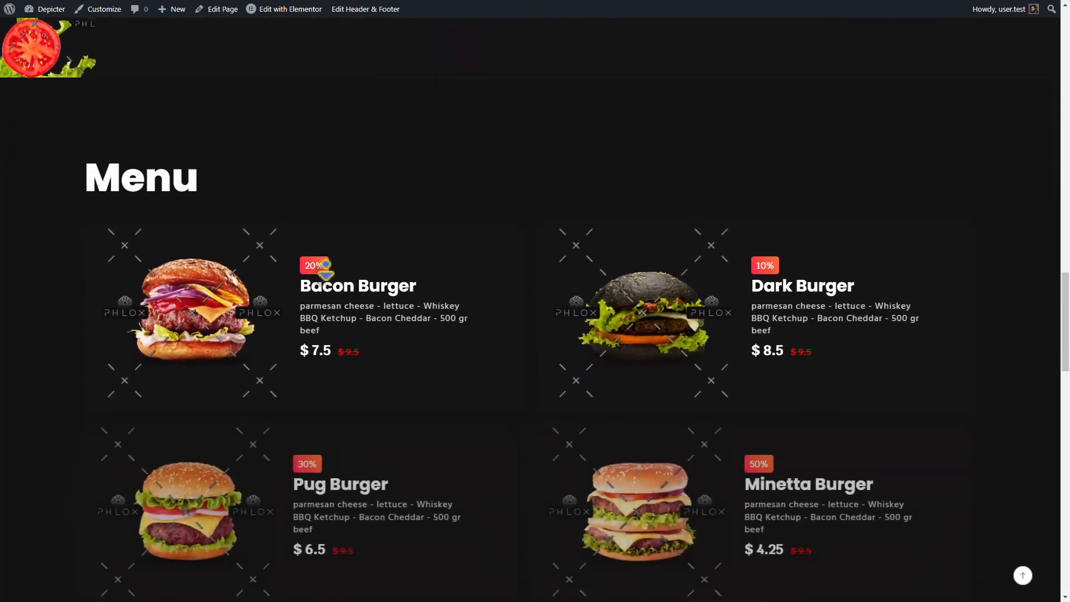
pyautogui.scroll(-3)
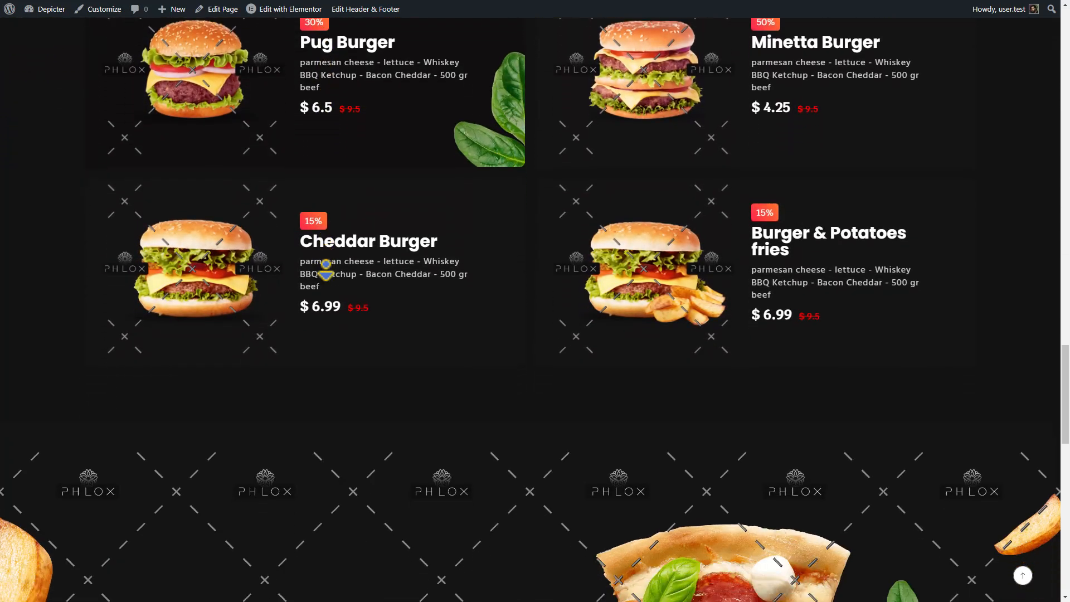
pyautogui.scroll(-3)
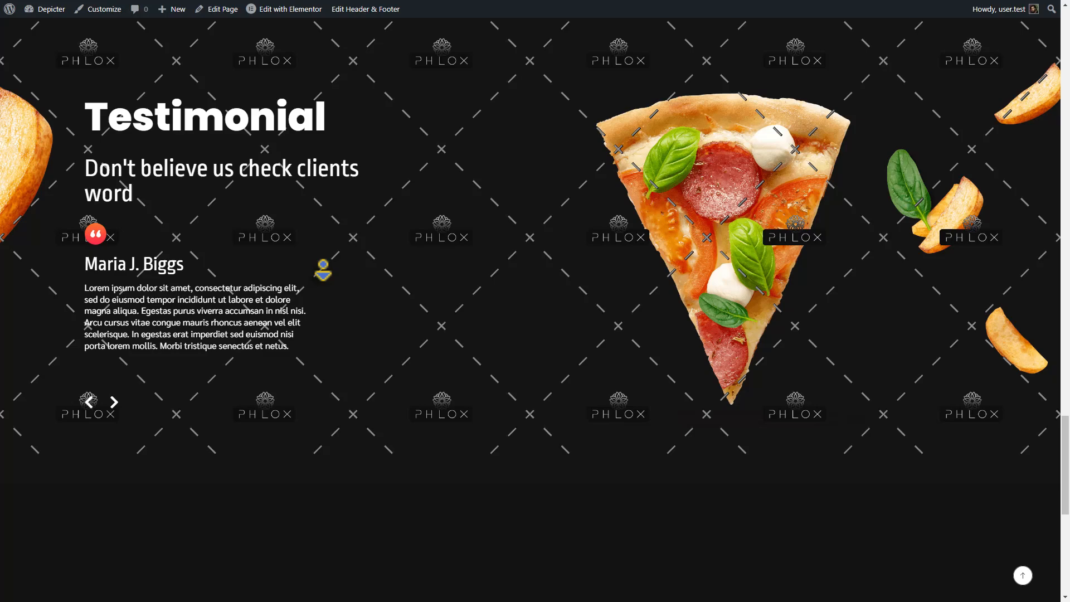
pyautogui.scroll(-3)
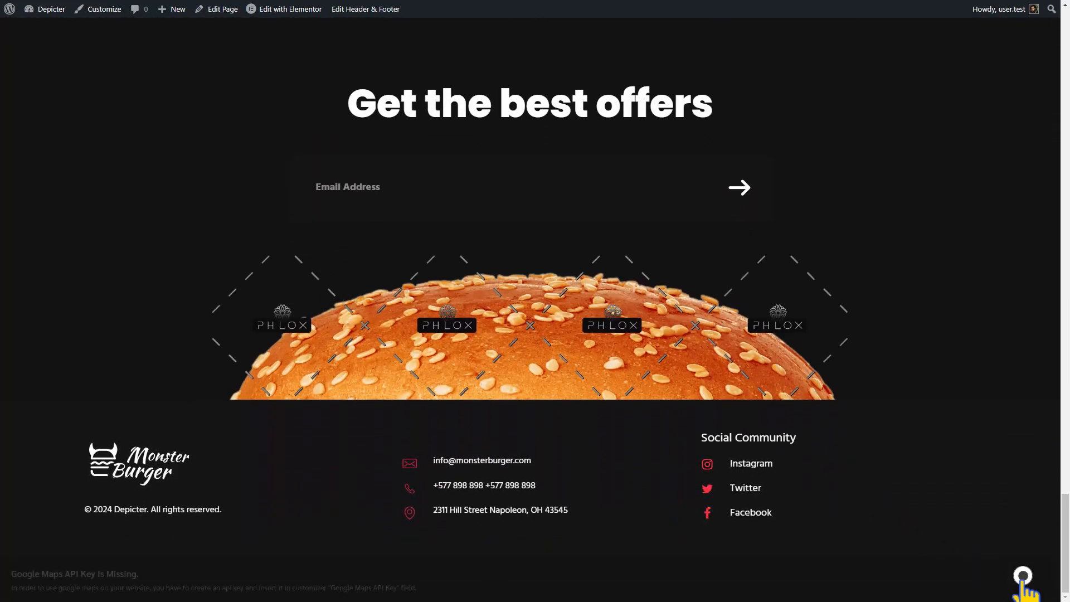
pyautogui.scroll(3)
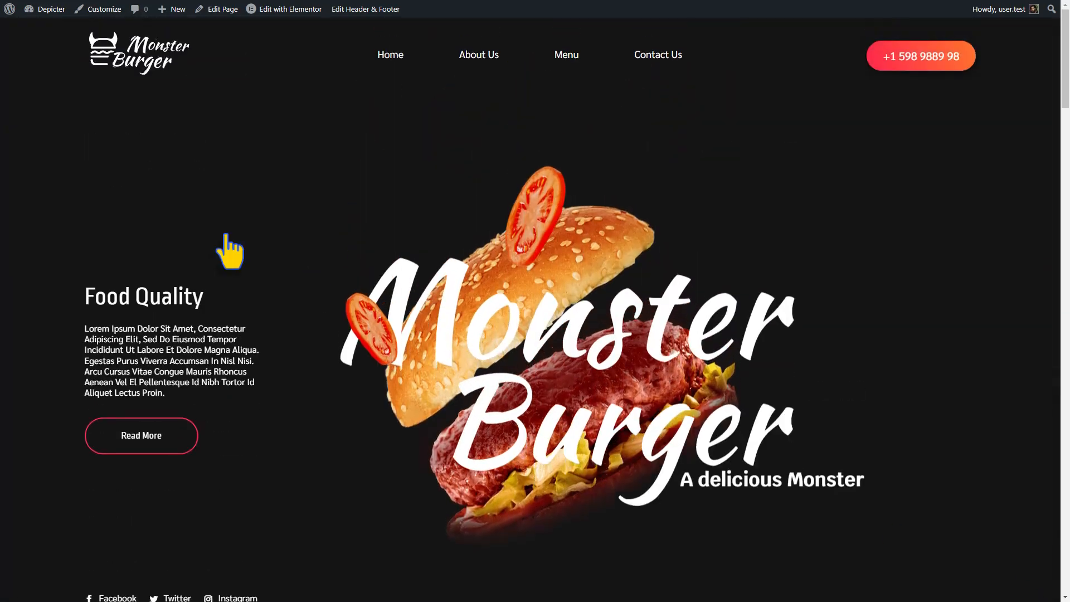
pyautogui.click(9, 9)
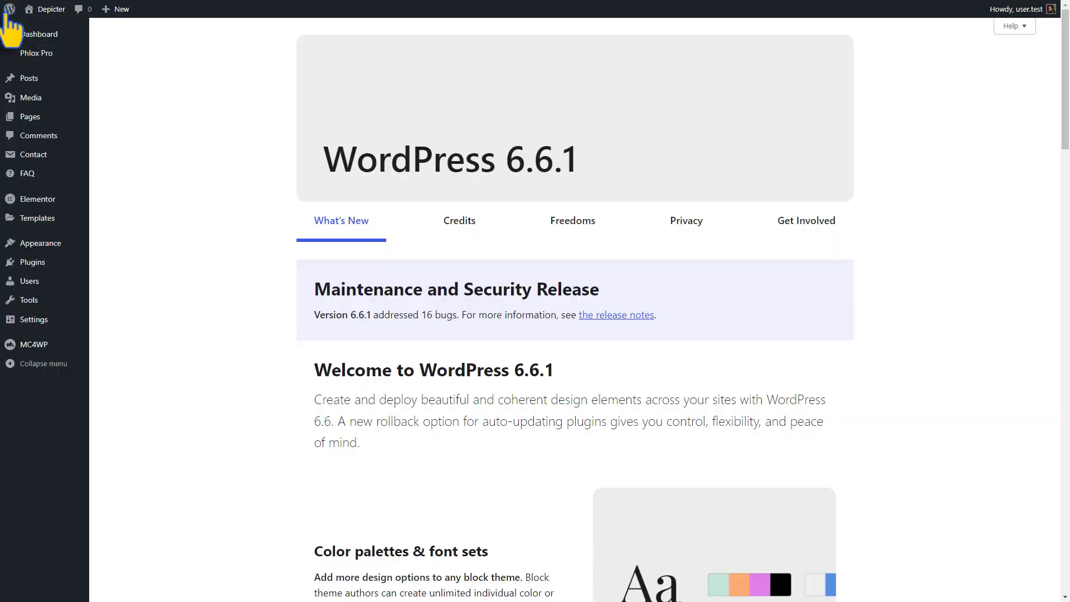
pyautogui.moveTo(45, 262)
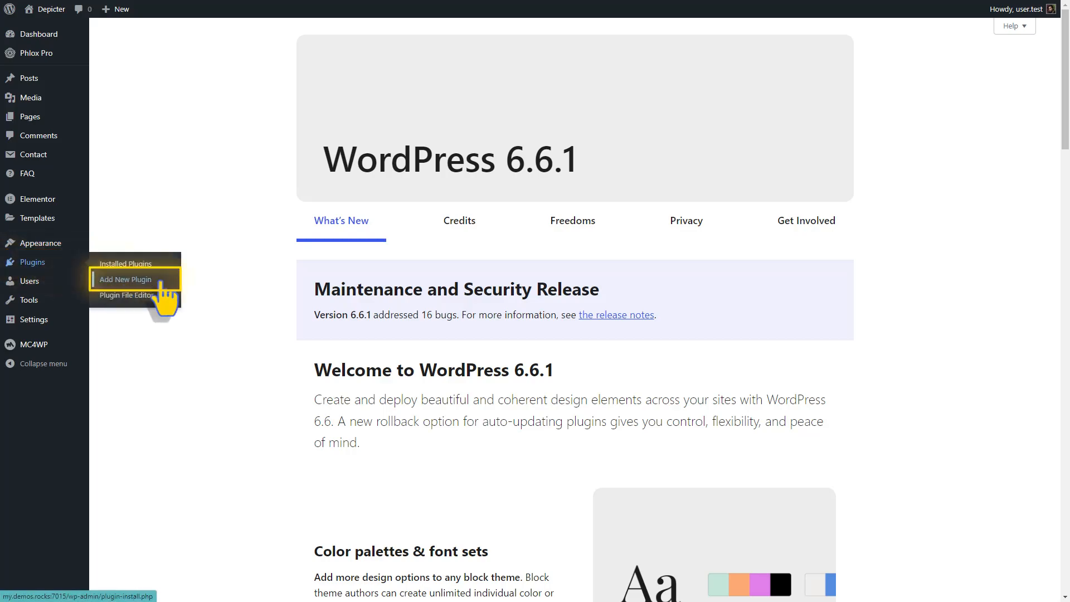
pyautogui.click(125, 280)
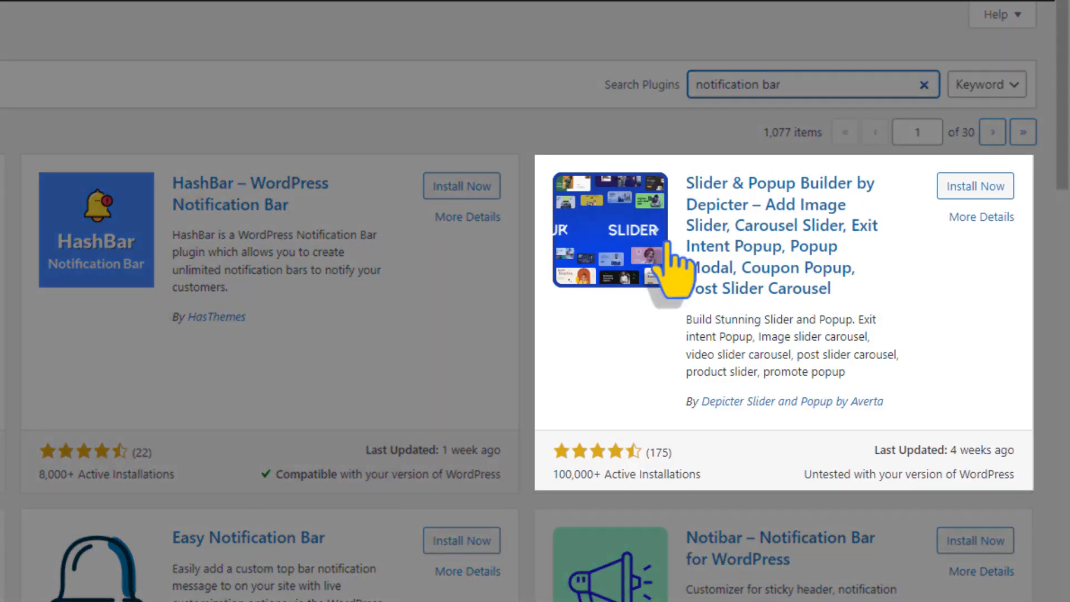
pyautogui.click(974, 185)
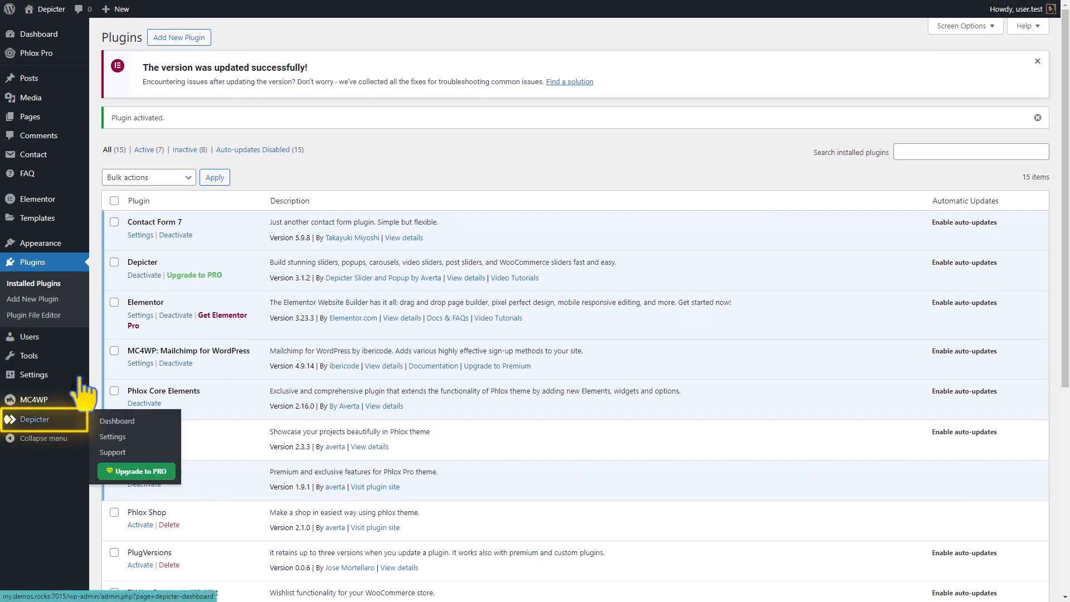
# - Create a blank 1200×120 notification bar named 'Food Order' from the Depicter dashboard
pyautogui.click(117, 421)
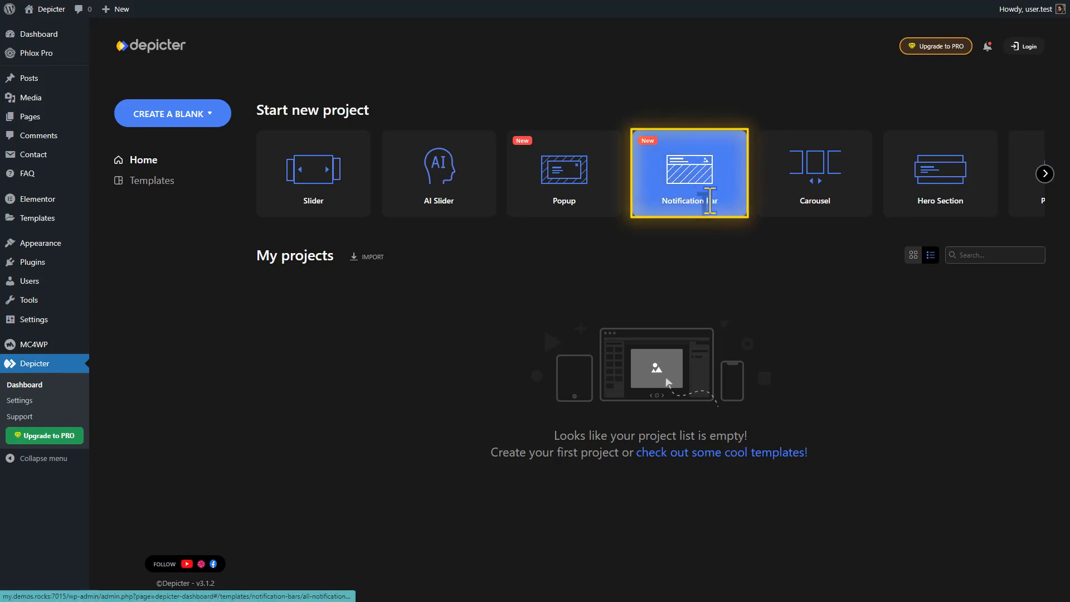
pyautogui.click(689, 173)
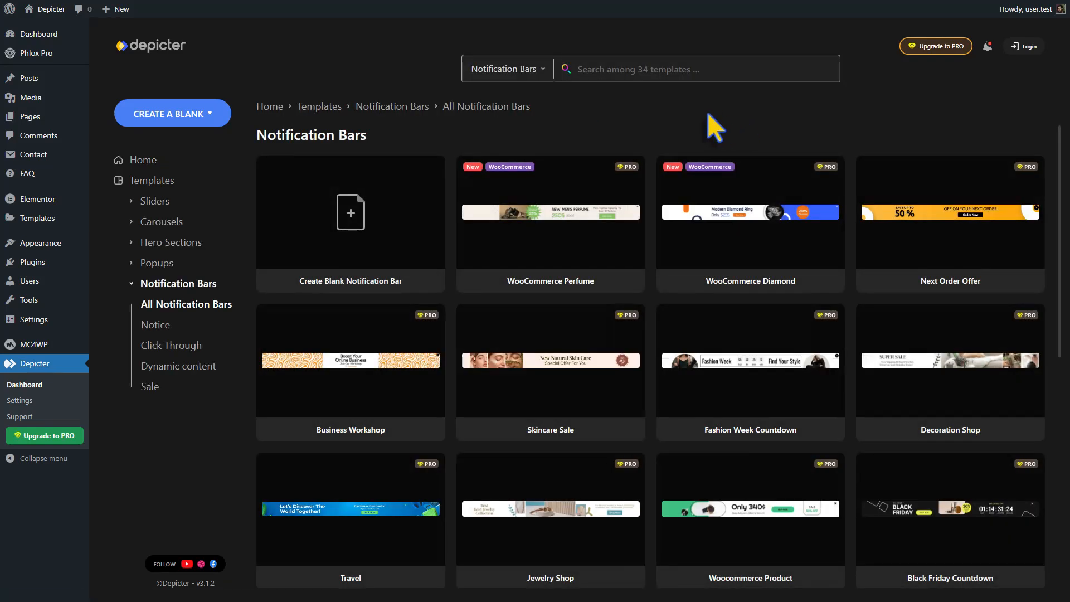
pyautogui.moveTo(350, 223)
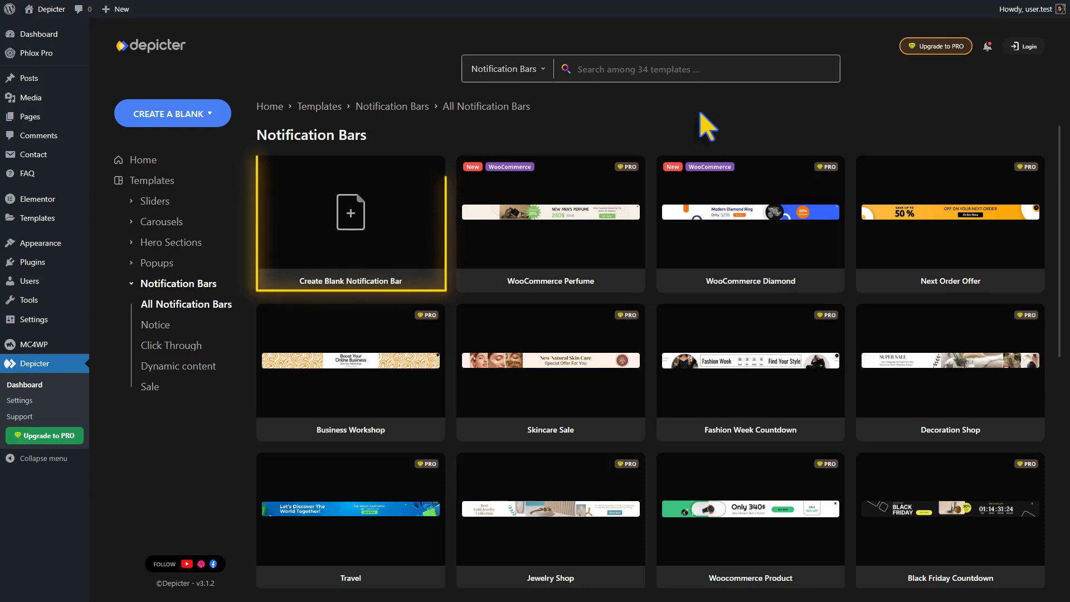
pyautogui.moveTo(417, 242)
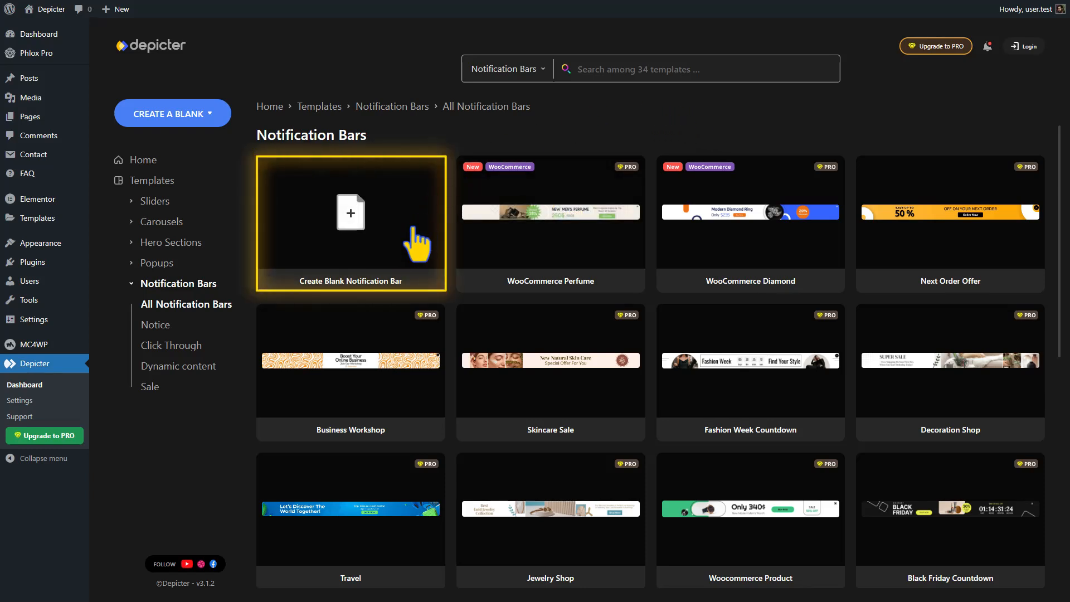
pyautogui.click(350, 221)
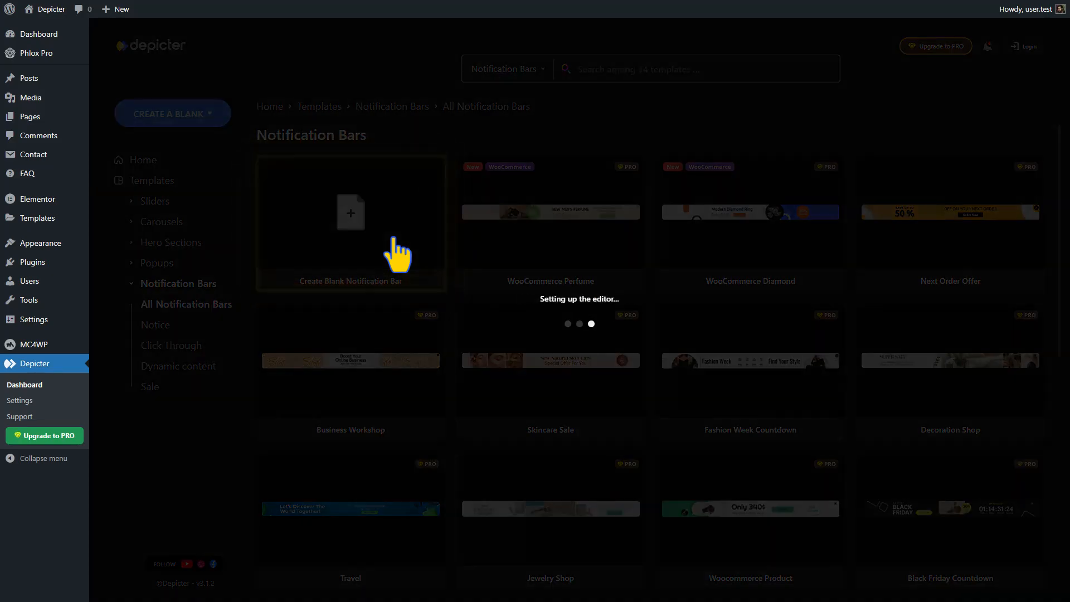
pyautogui.click(350, 225)
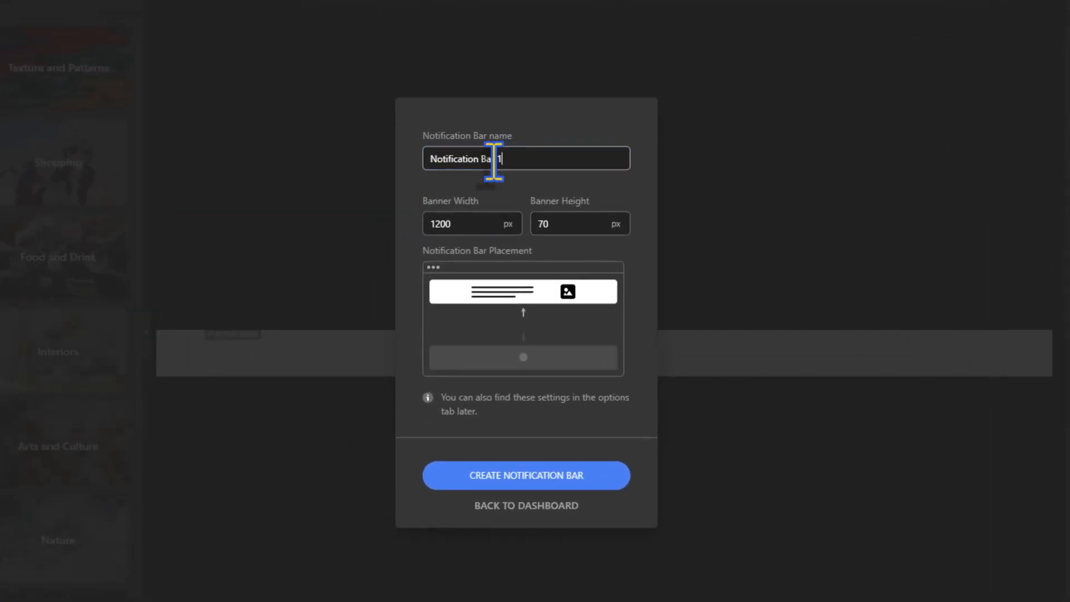
pyautogui.write('Food Order')
pyautogui.click(580, 224)
pyautogui.write('120')
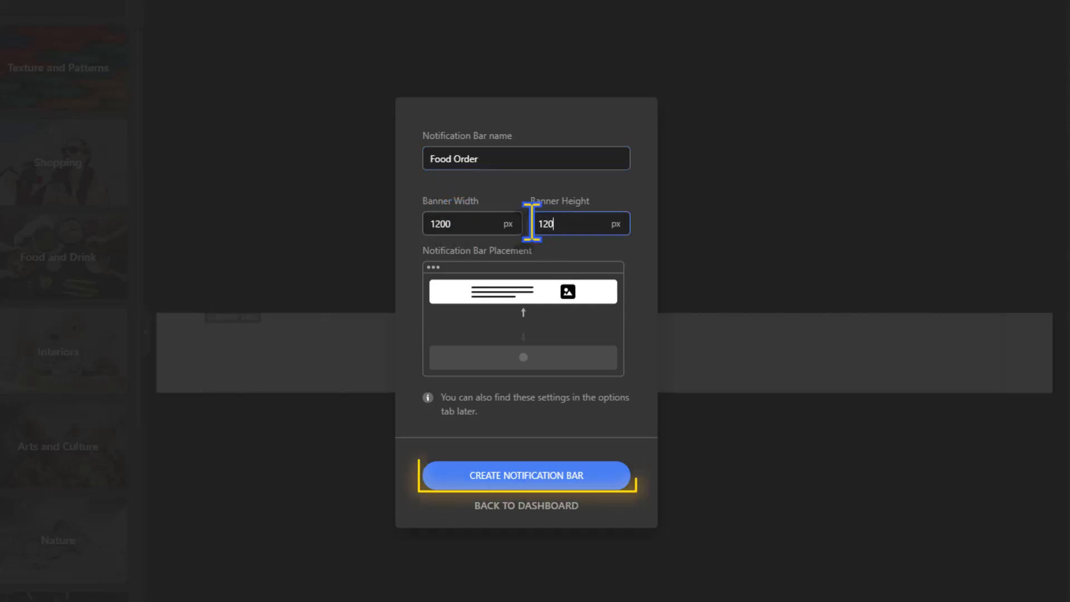
pyautogui.click(526, 474)
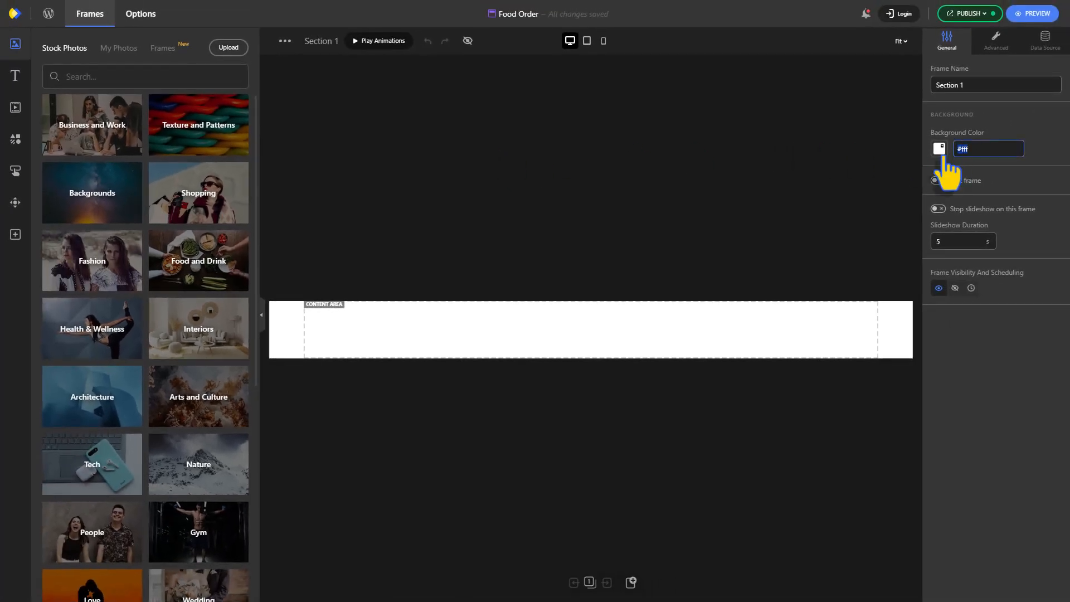
# - Set the background to #2794eb and add a styled 'Order Now' button with hover styles
pyautogui.write('#2794eb')
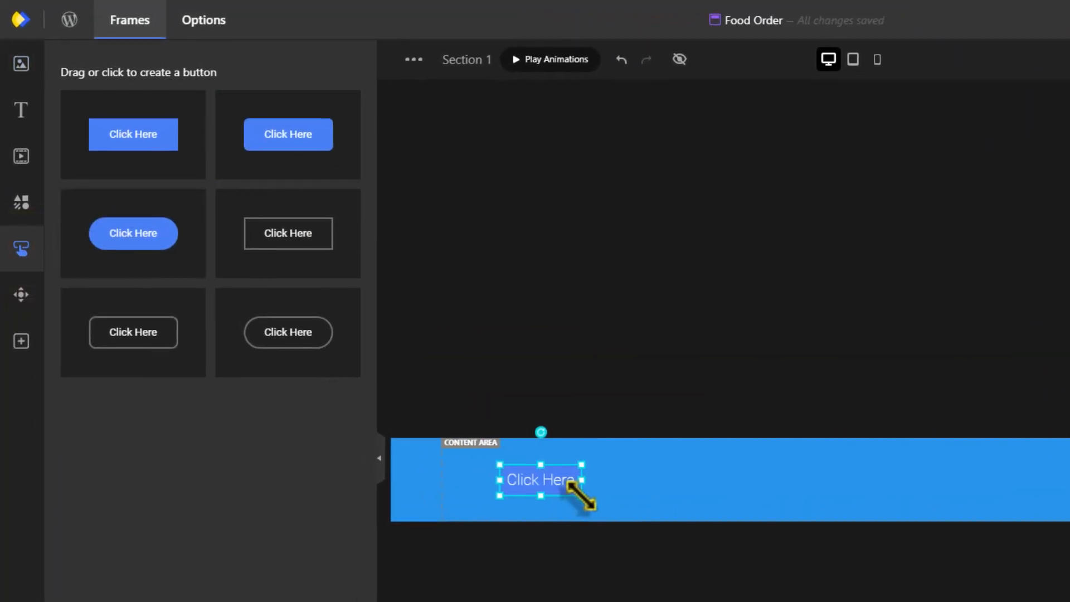
pyautogui.click(541, 480)
pyautogui.write('Order Now')
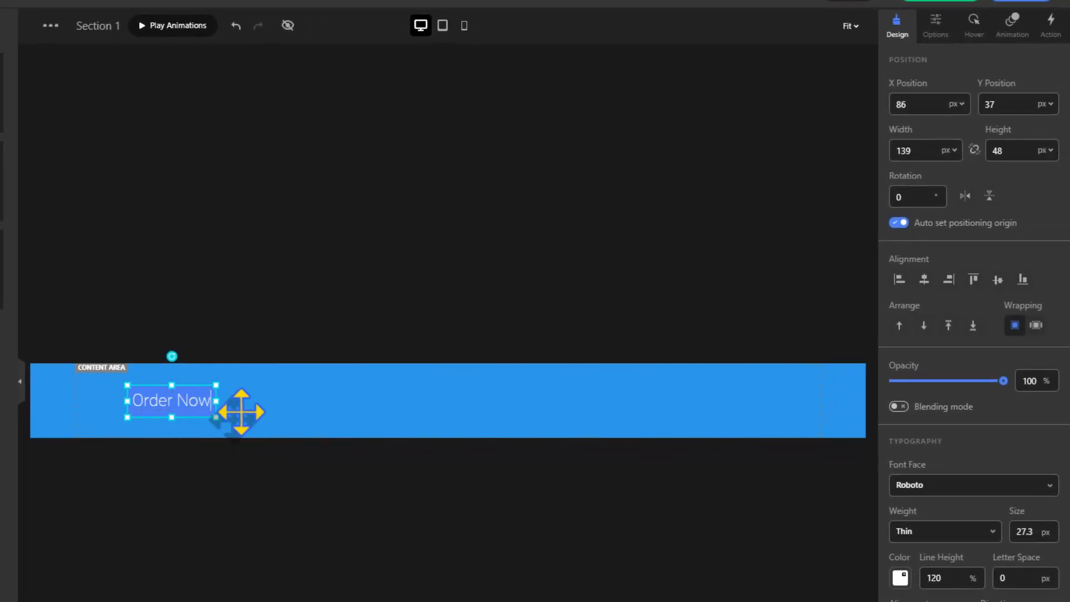
pyautogui.click(972, 484)
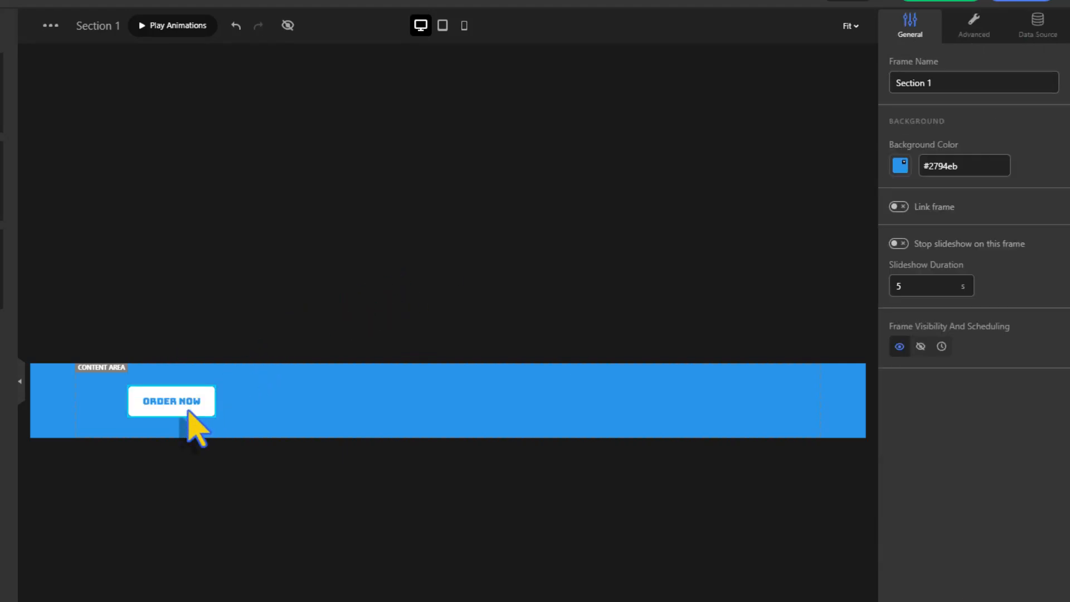
pyautogui.click(171, 401)
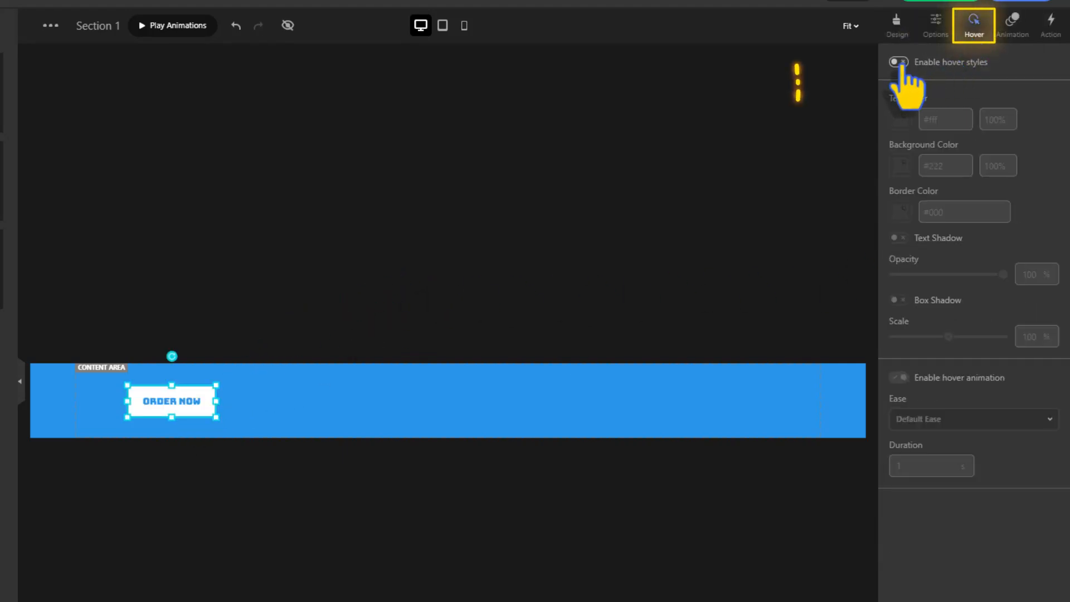
pyautogui.click(896, 62)
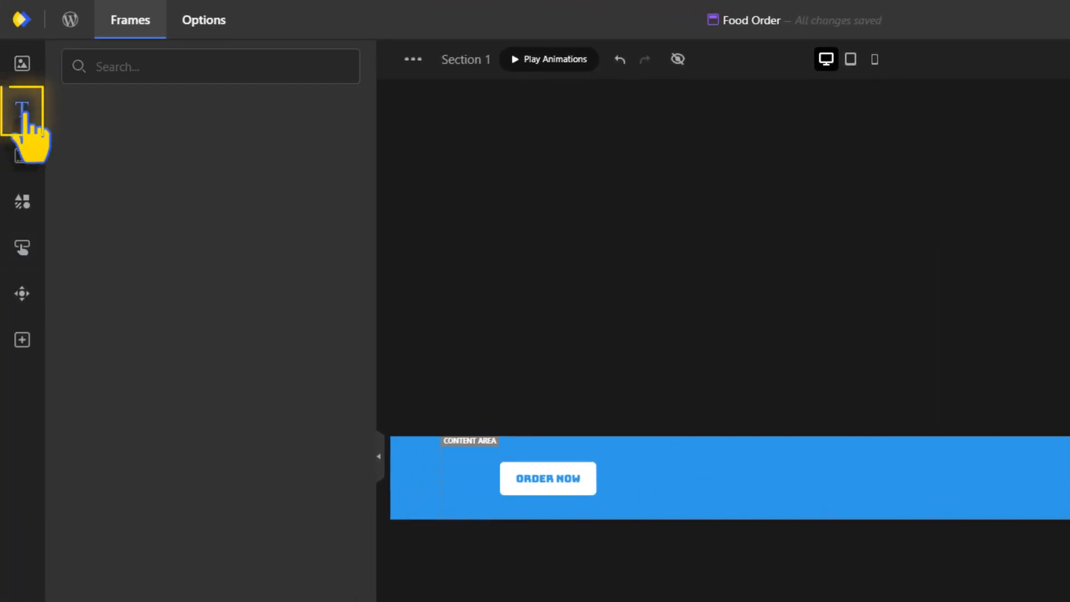
# - Add a 'FOOD' heading in Bungee, 57.6 px, uppercase and white
pyautogui.click(22, 111)
pyautogui.write('food')
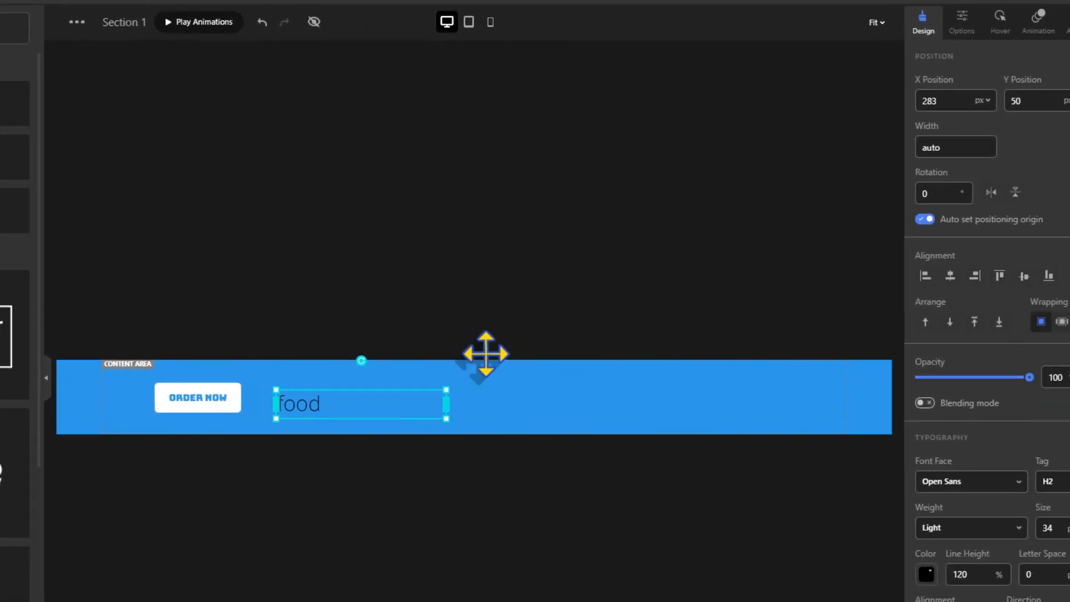
pyautogui.click(969, 481)
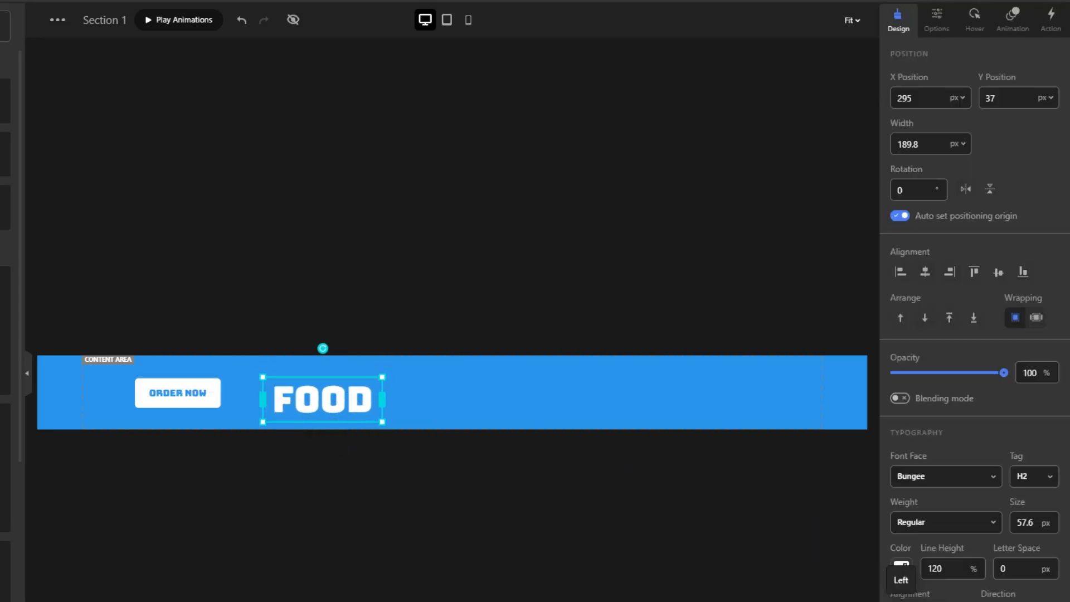
pyautogui.click(20, 70)
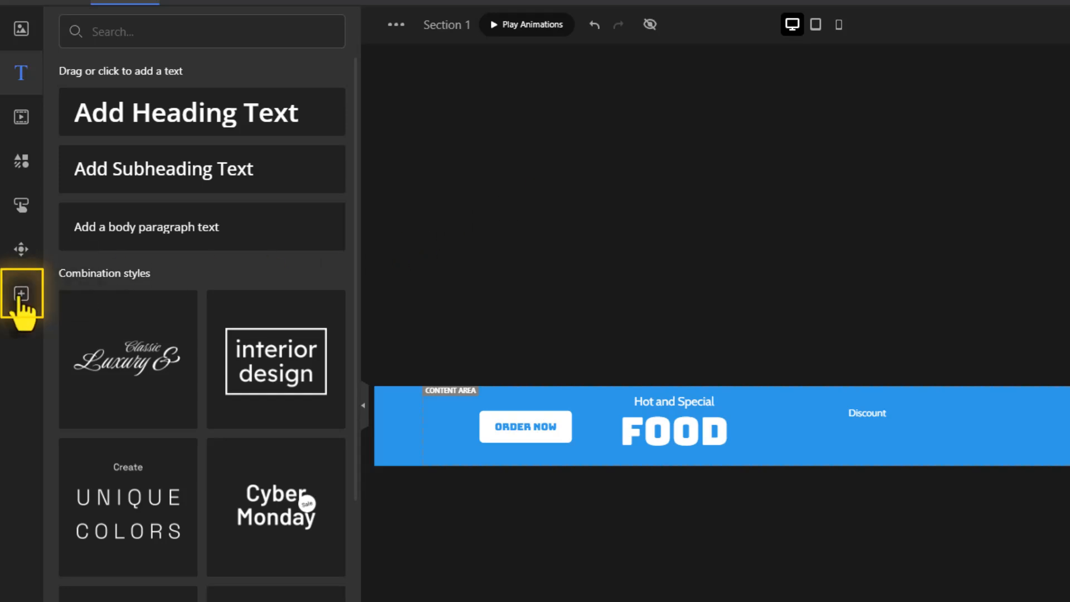
# - Add a number counter with target value 40, a new font and white colour
pyautogui.click(21, 294)
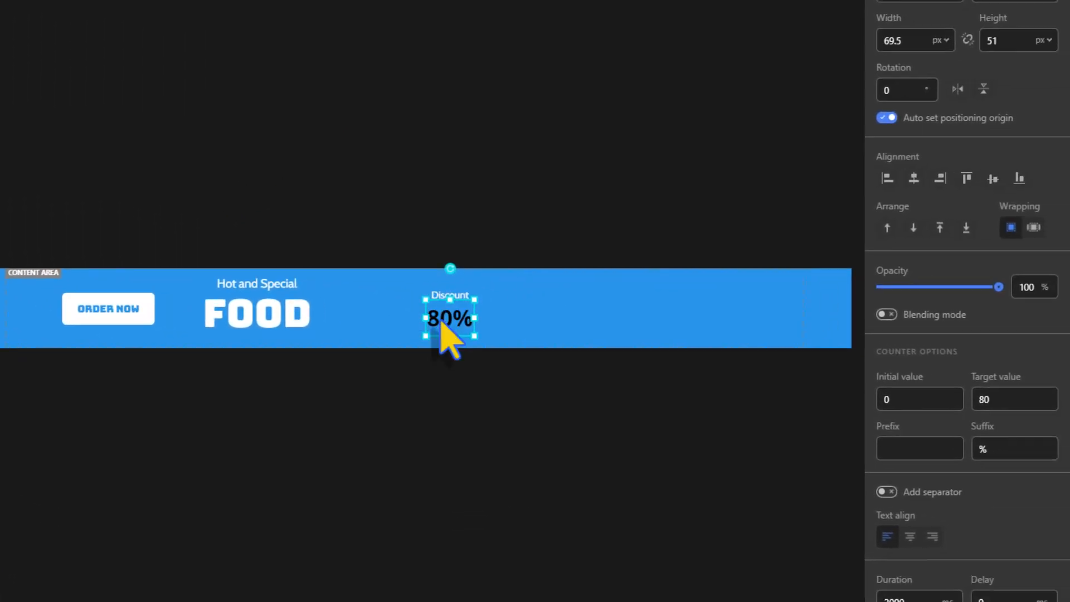
pyautogui.click(1014, 399)
pyautogui.write('40')
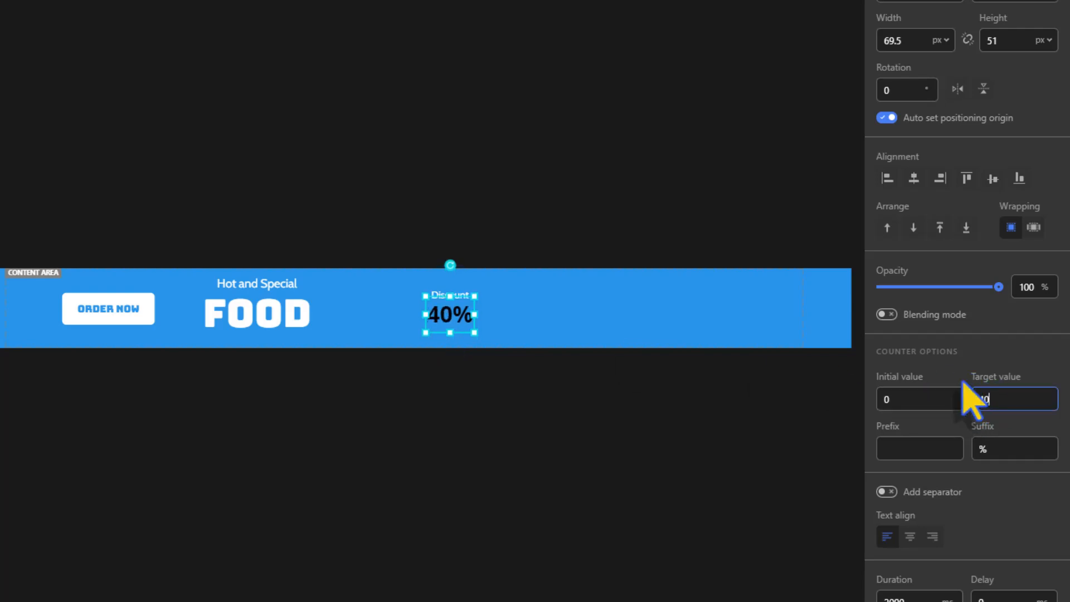
pyautogui.click(966, 200)
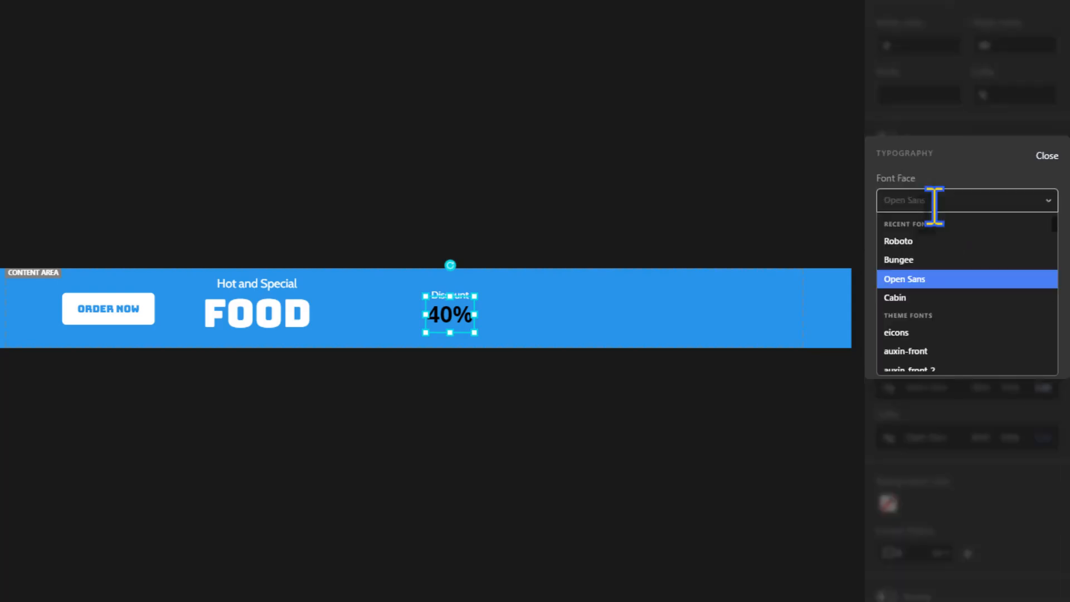
pyautogui.click(899, 259)
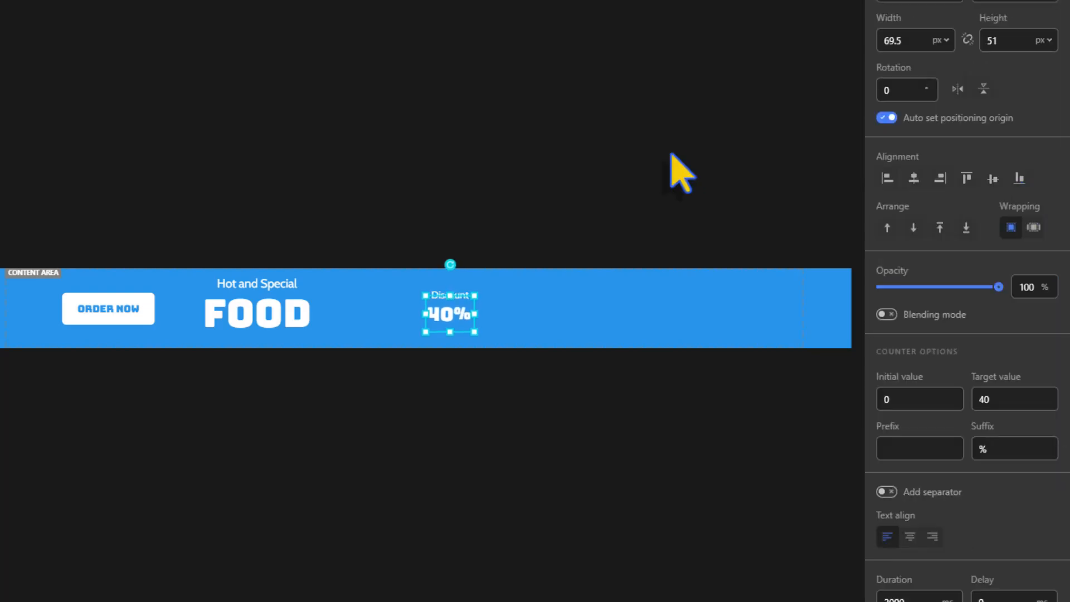
pyautogui.click(21, 153)
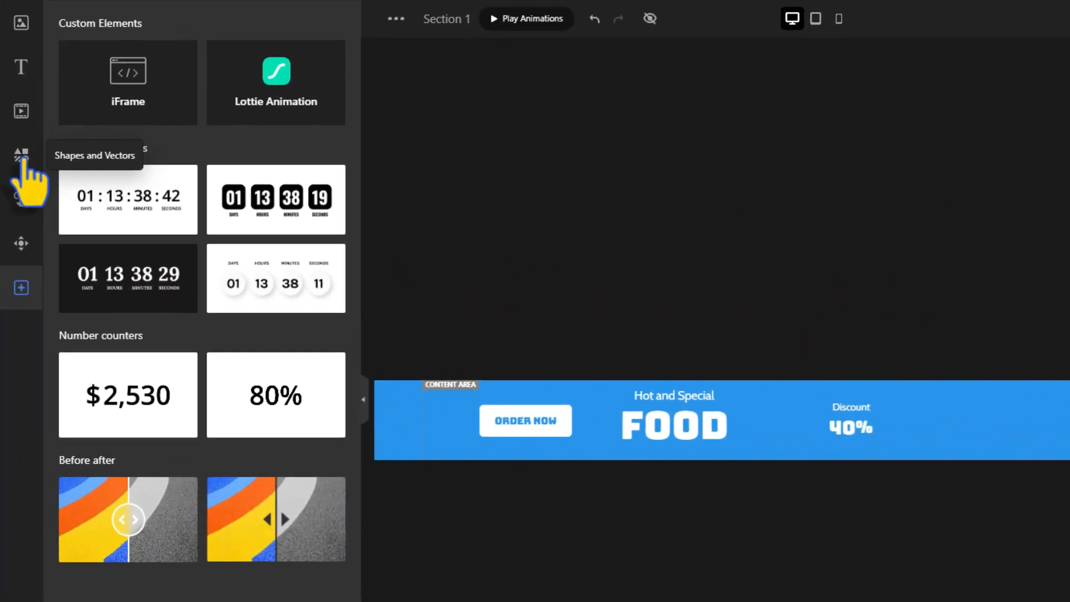
# - Add a rounded square rotated 45° with a border, centred around the Discount badge
pyautogui.click(21, 154)
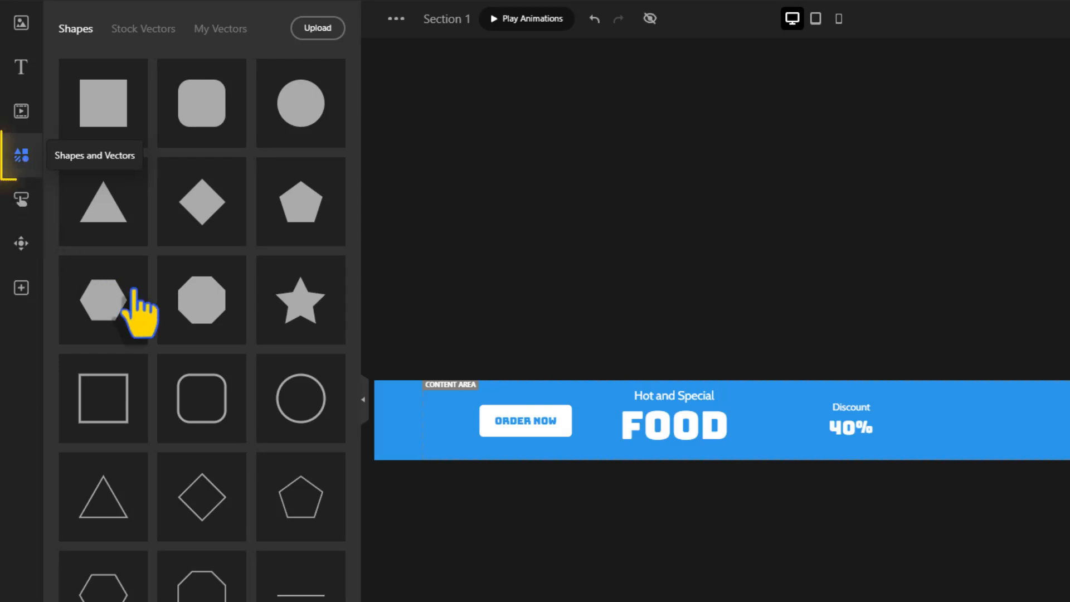
pyautogui.click(851, 422)
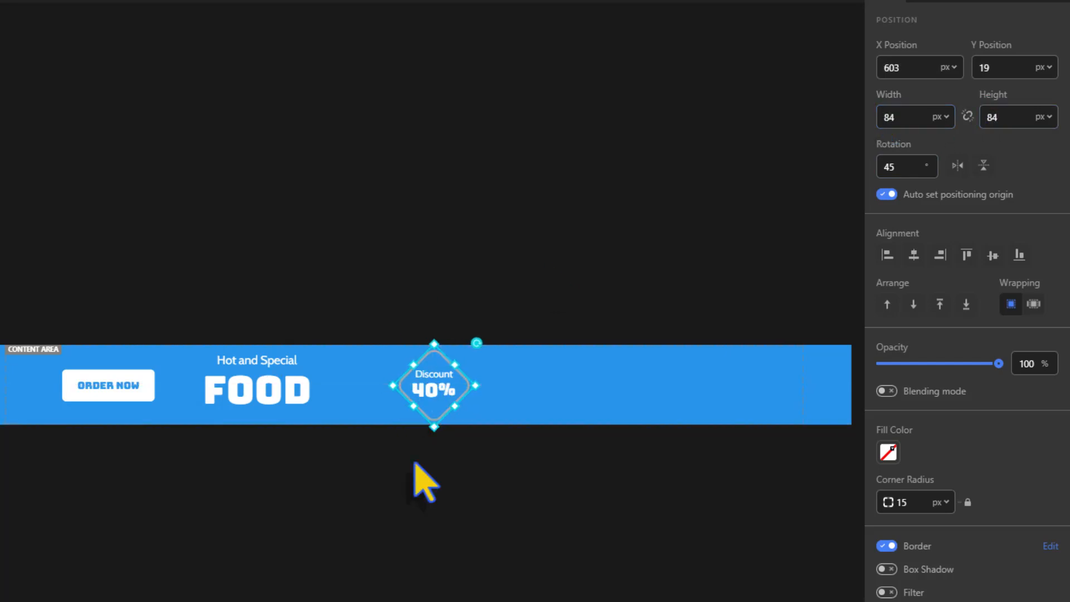
pyautogui.click(1049, 546)
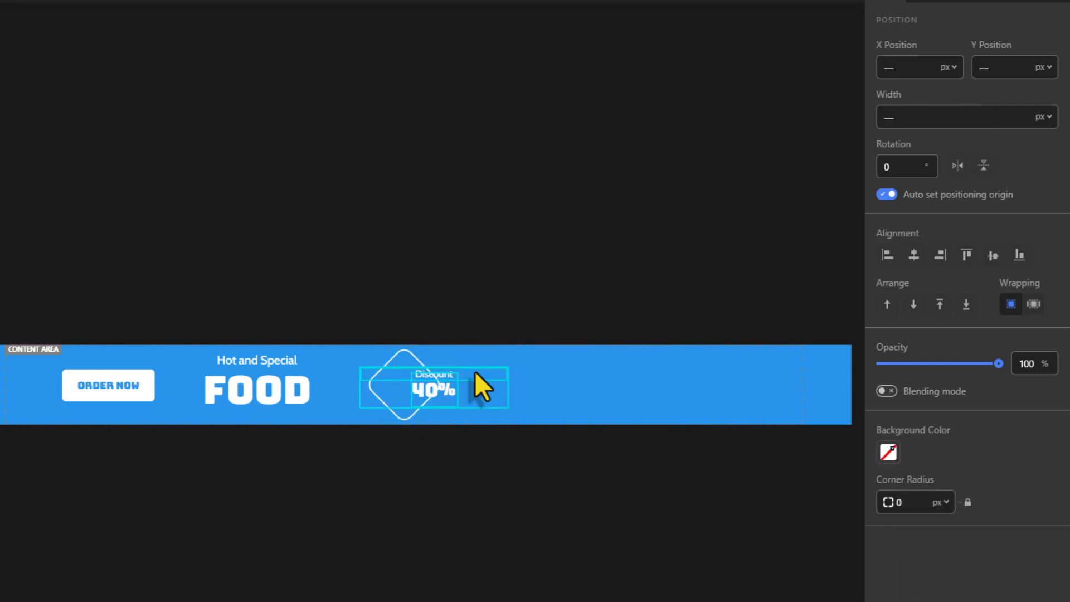
pyautogui.click(20, 193)
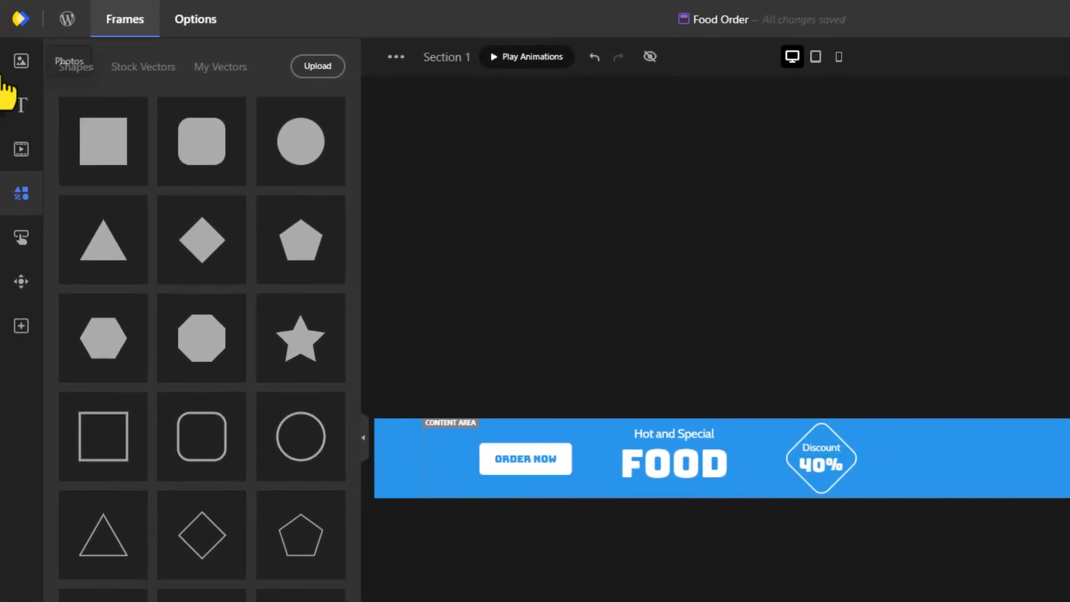
# - Add fries, burger and pizza photos with a transparent hover border and hover grow
pyautogui.click(21, 61)
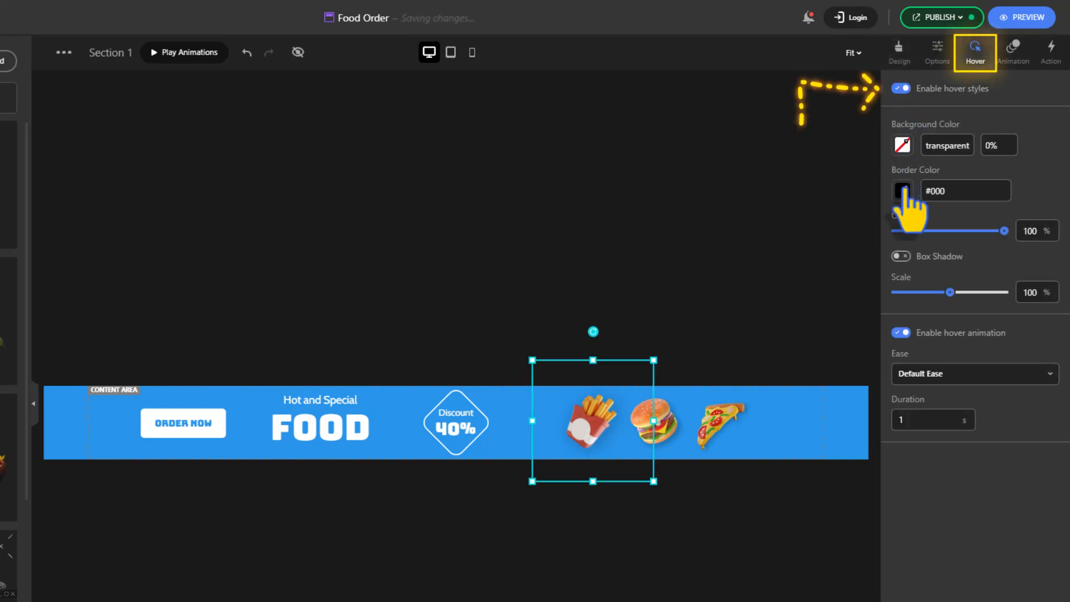
pyautogui.click(902, 191)
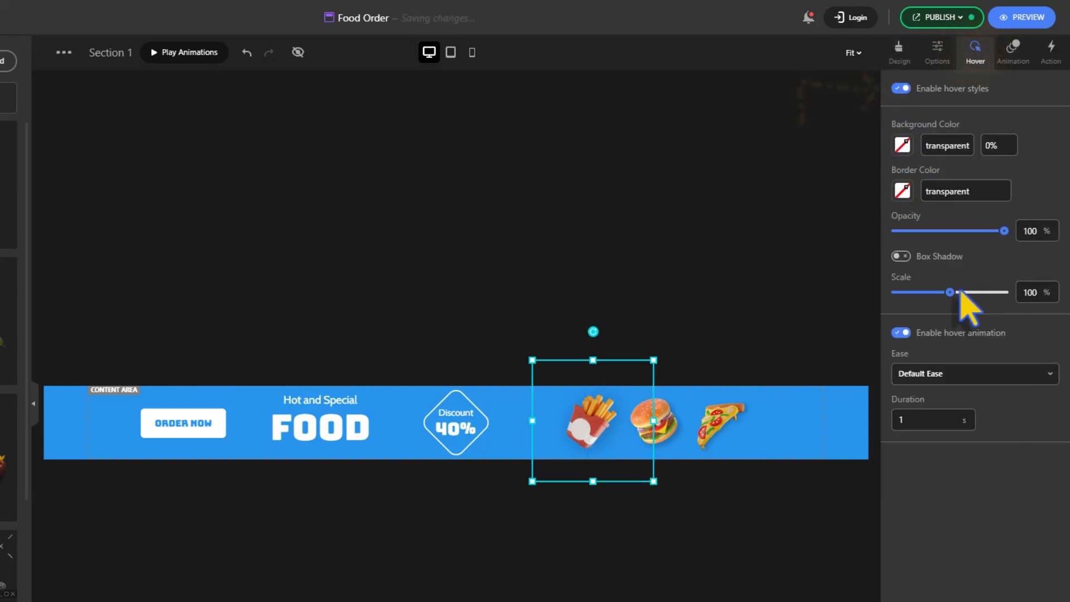
pyautogui.click(972, 373)
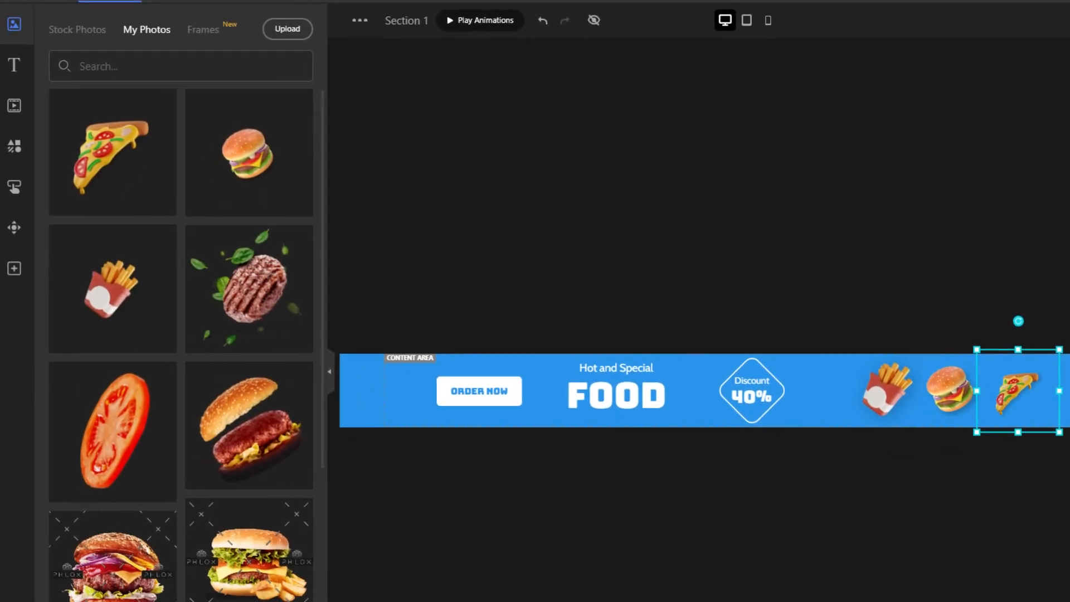
# - Add an enlarged translucent white circle behind the food, blurred and sent to back
pyautogui.click(15, 146)
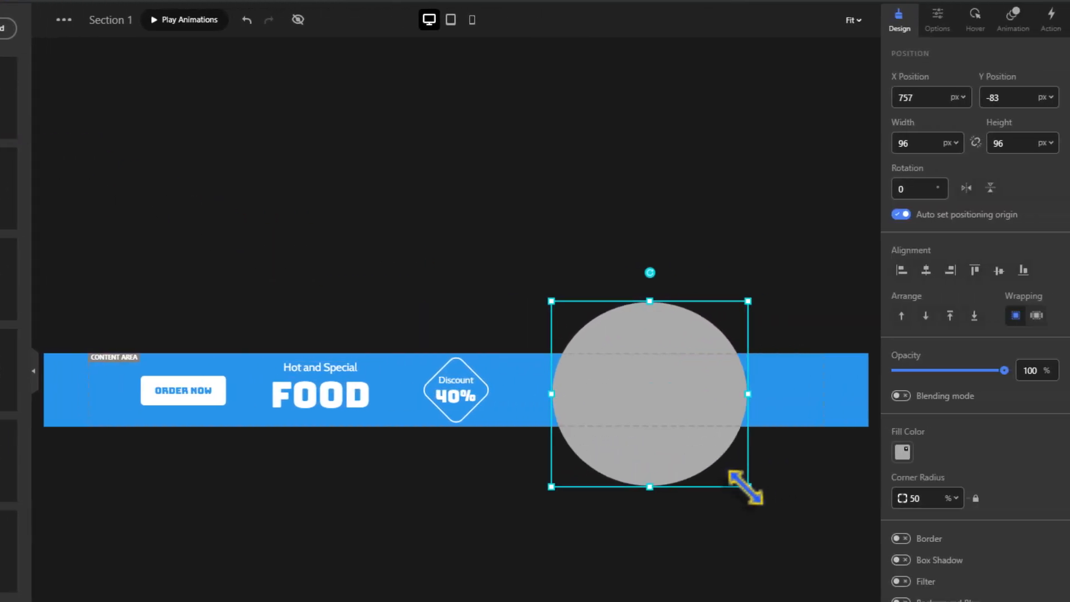
pyautogui.click(900, 452)
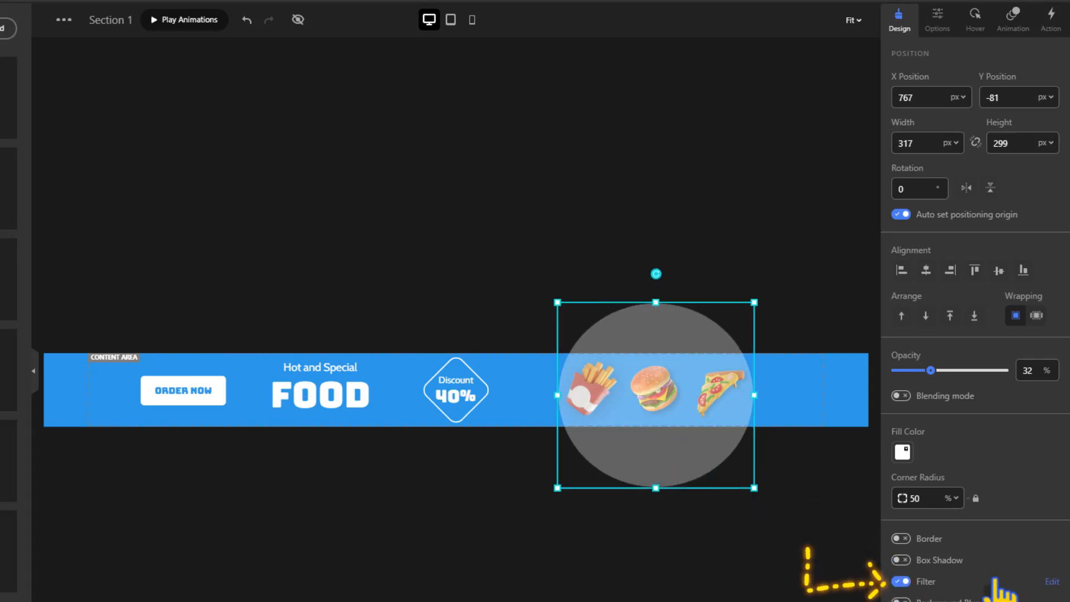
pyautogui.click(1052, 581)
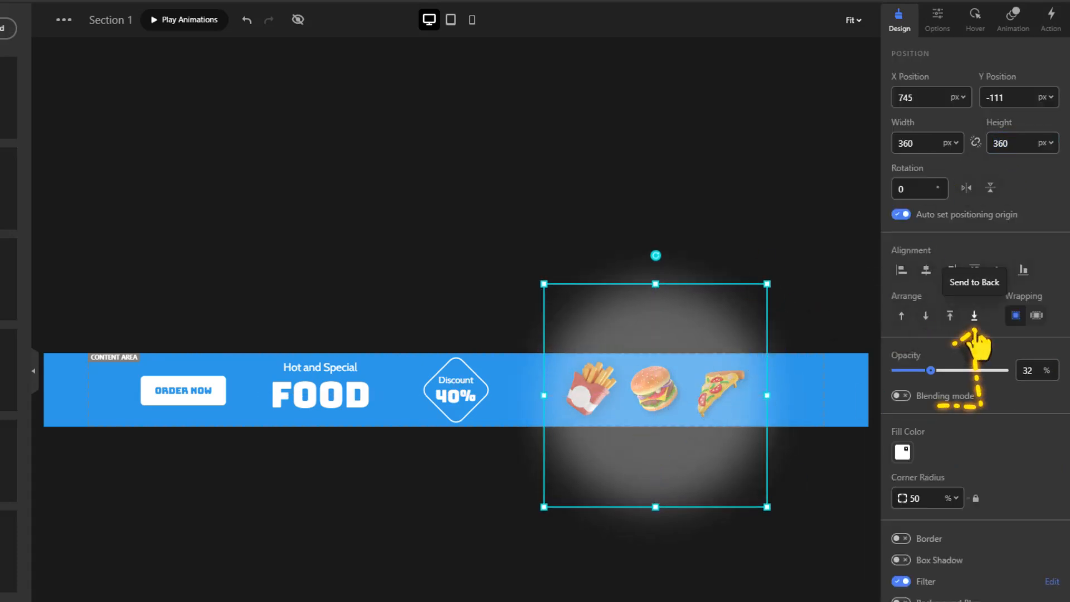
pyautogui.moveTo(594, 210)
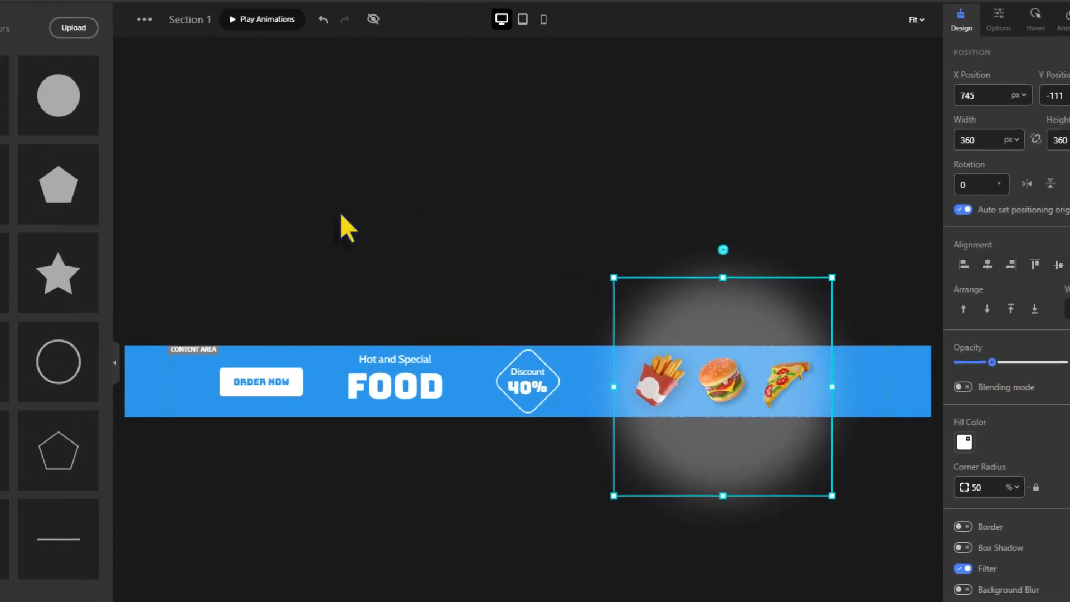
# - Add a #fff close icon and give ORDER NOW a Bottom entrance (1100 ms, 800 delay)
pyautogui.click(18, 209)
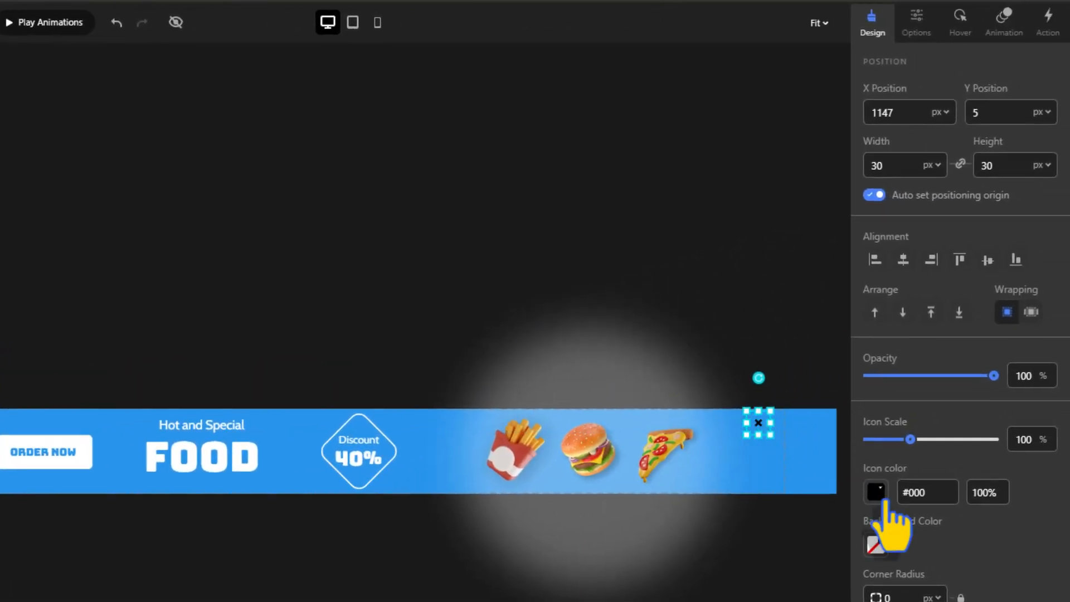
pyautogui.click(875, 491)
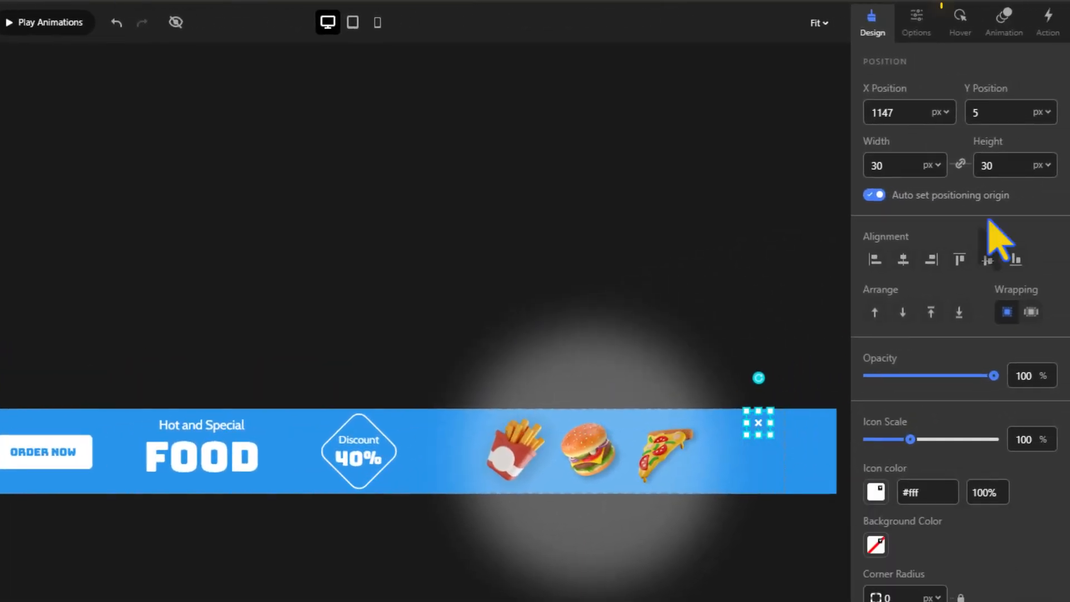
pyautogui.click(960, 17)
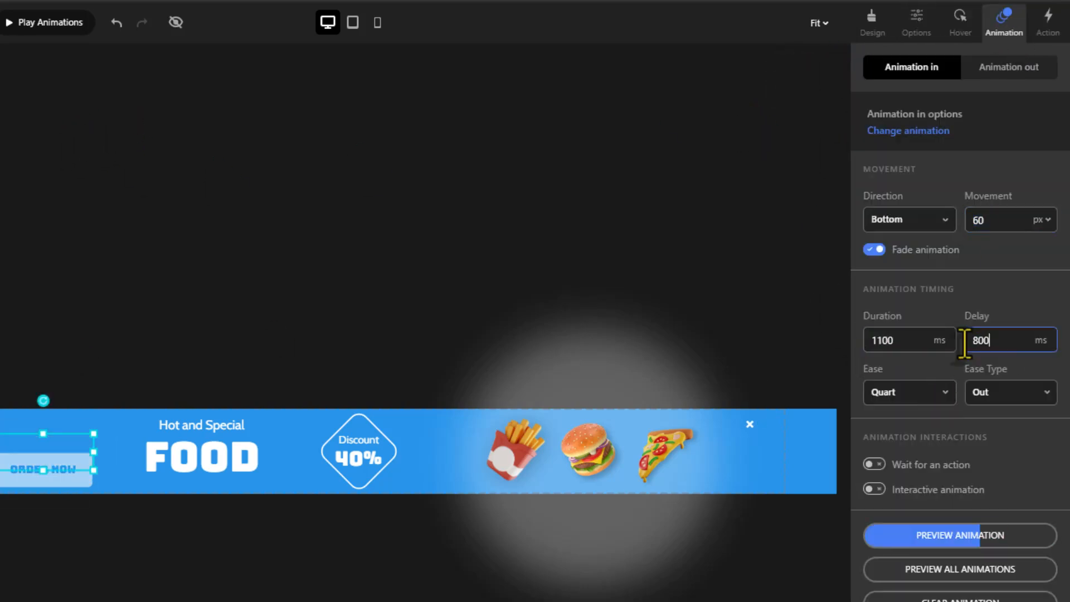
# - Give the FOOD heading a bouncy words entrance with a starting letter scale
pyautogui.click(201, 425)
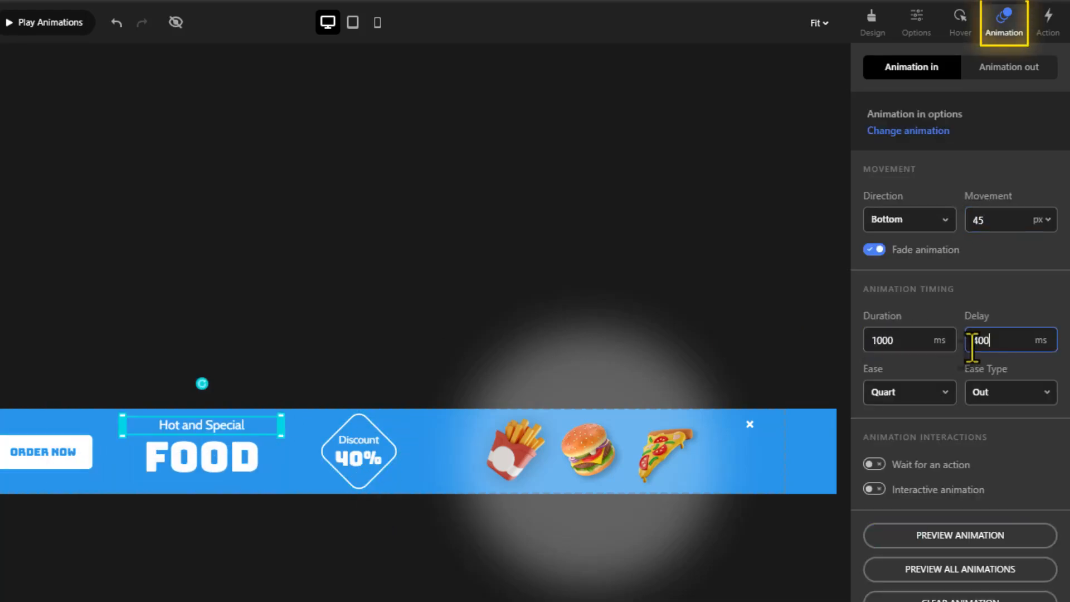
pyautogui.click(908, 131)
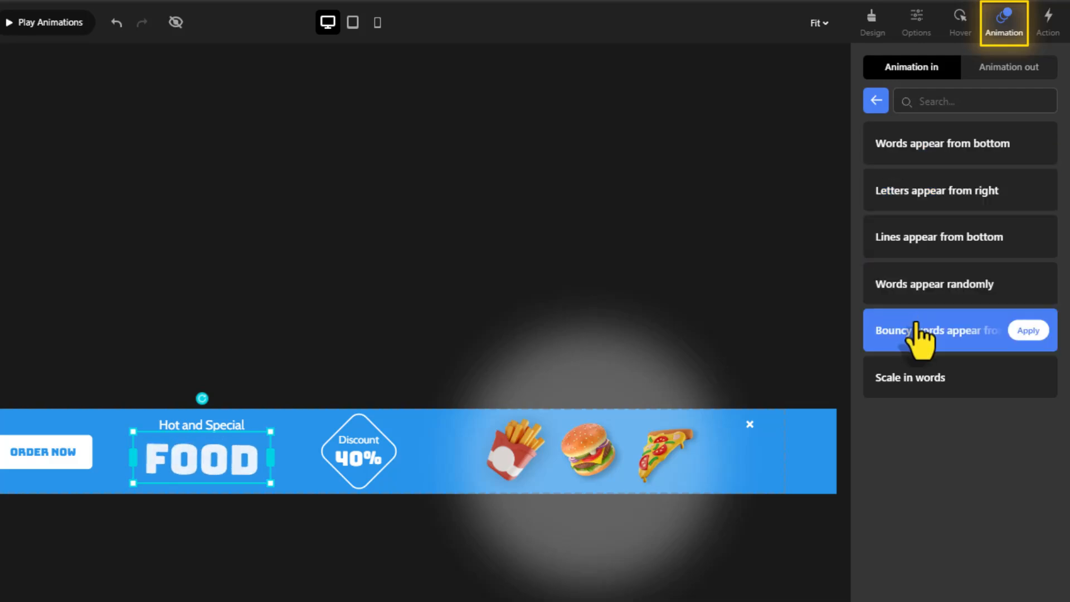
pyautogui.click(1027, 330)
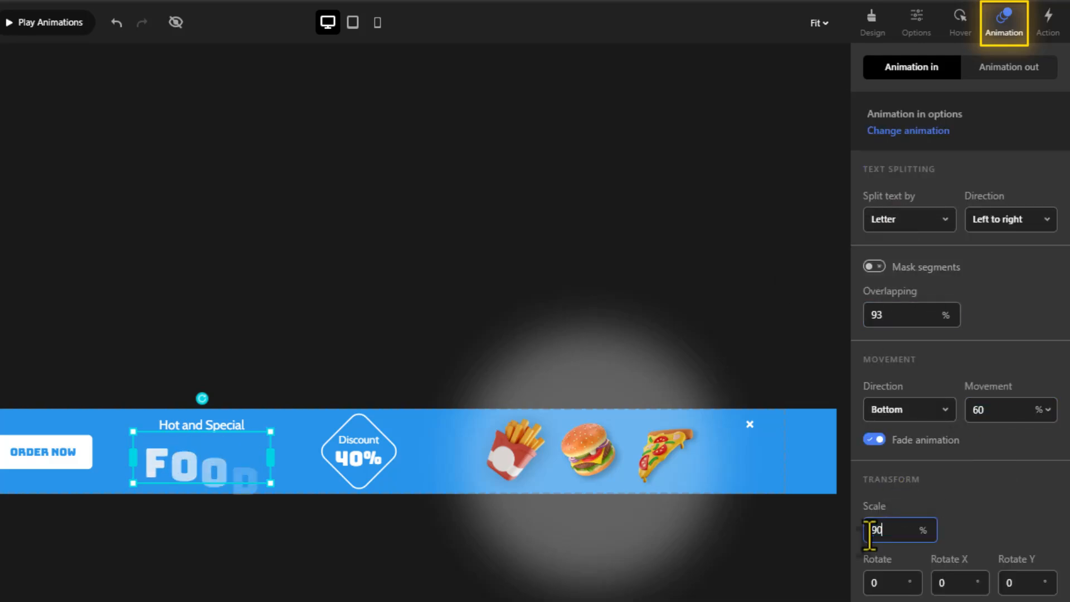
pyautogui.click(908, 131)
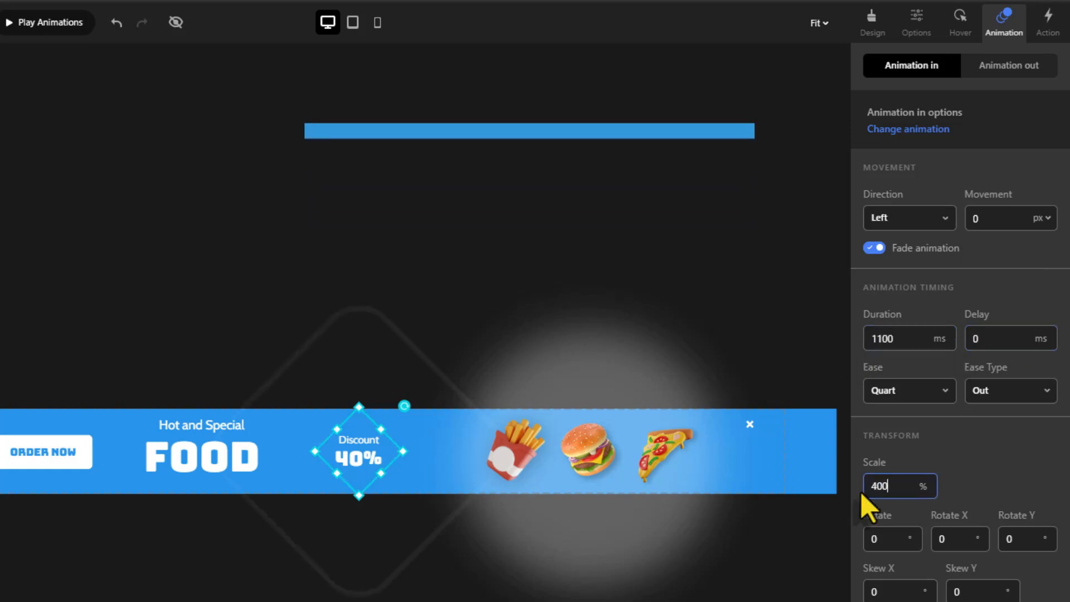
# - Make the food images enter from the right, then preview and stop the animations
pyautogui.click(908, 217)
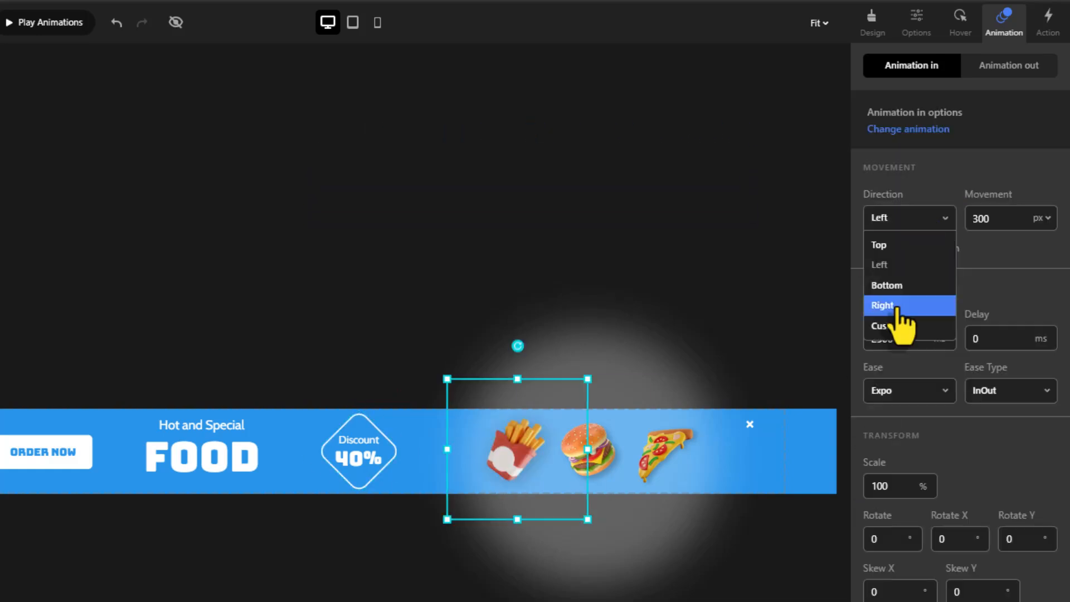
pyautogui.click(882, 305)
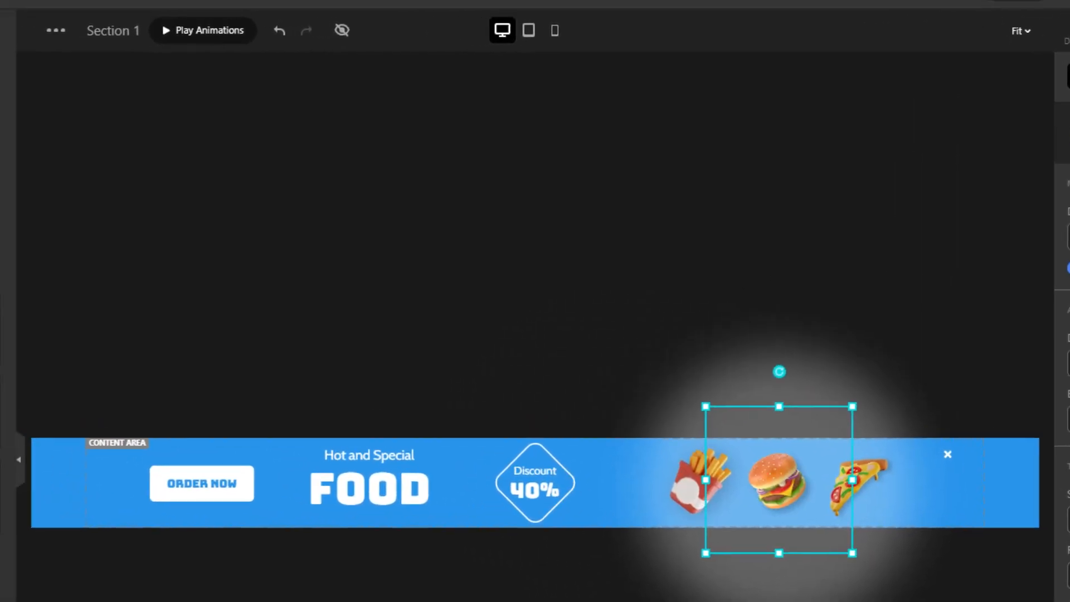
pyautogui.click(189, 82)
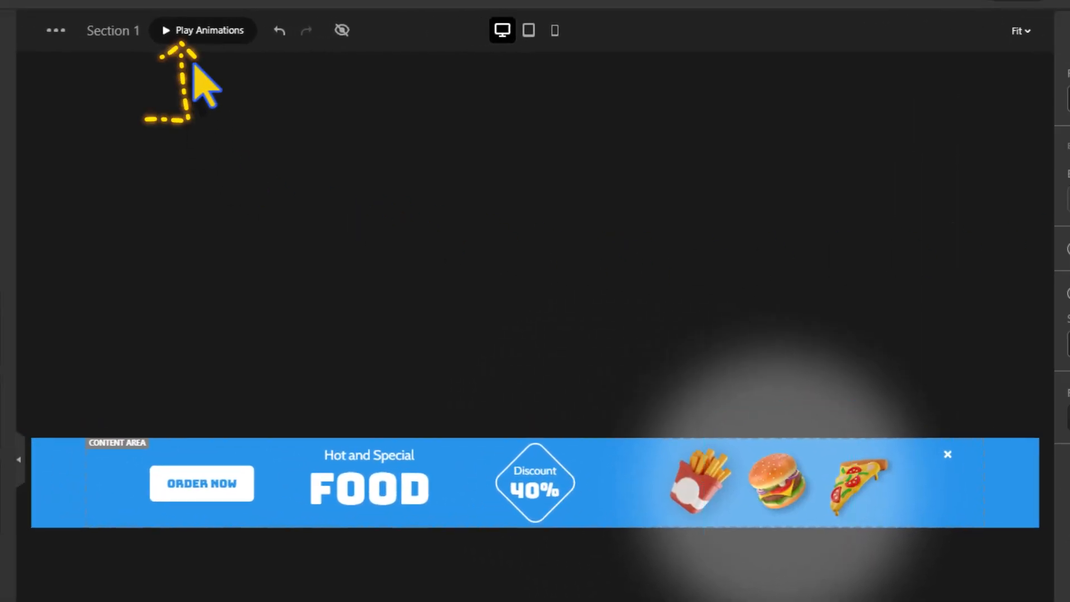
pyautogui.click(204, 30)
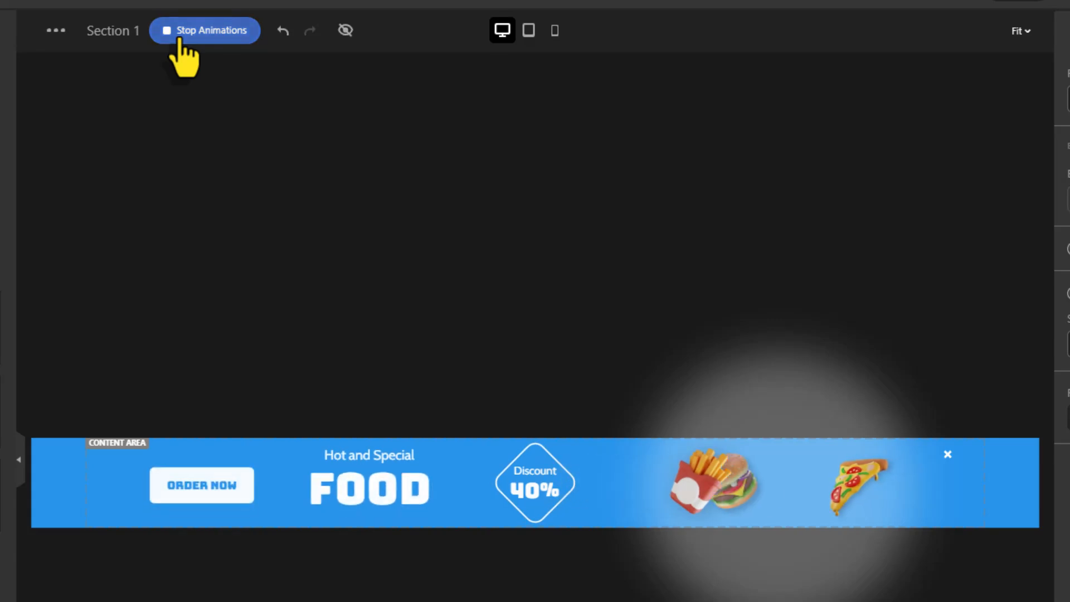
pyautogui.click(205, 30)
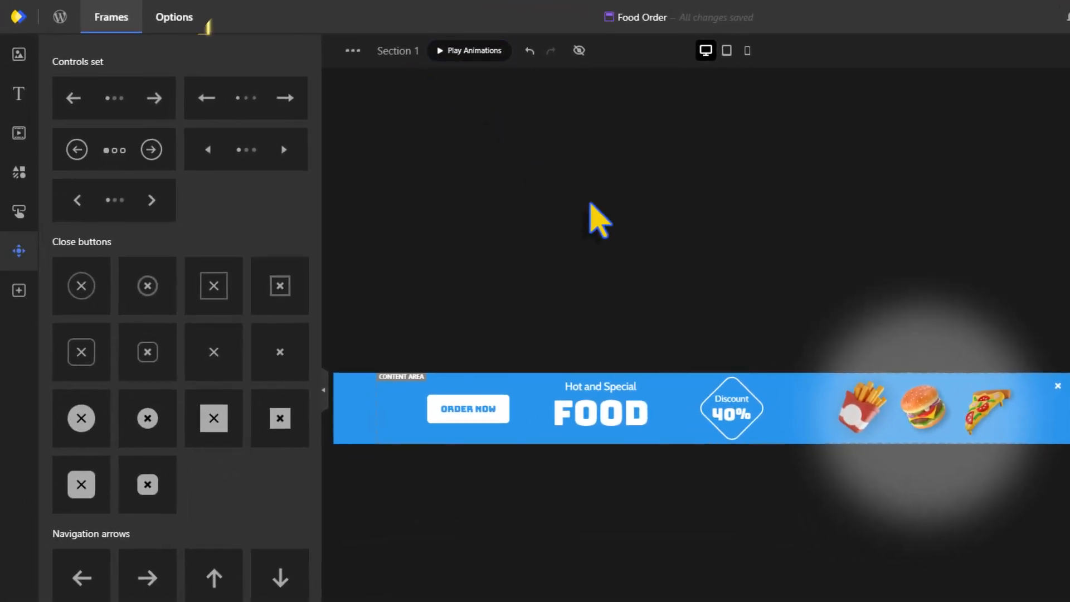
# - Set the bar's General option Backdrop blur to 4 px
pyautogui.click(174, 16)
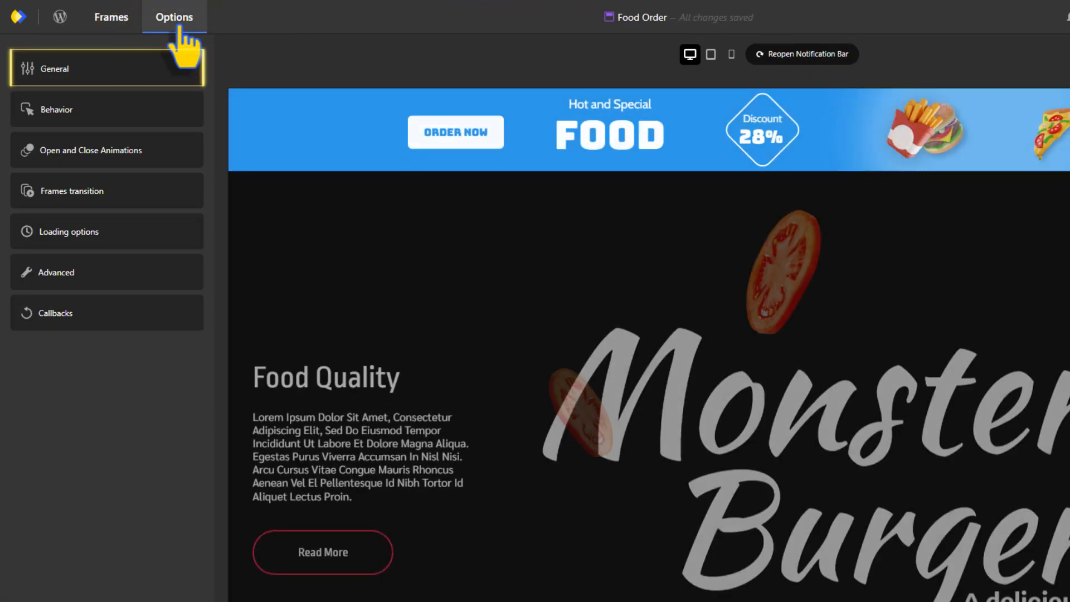
pyautogui.click(54, 68)
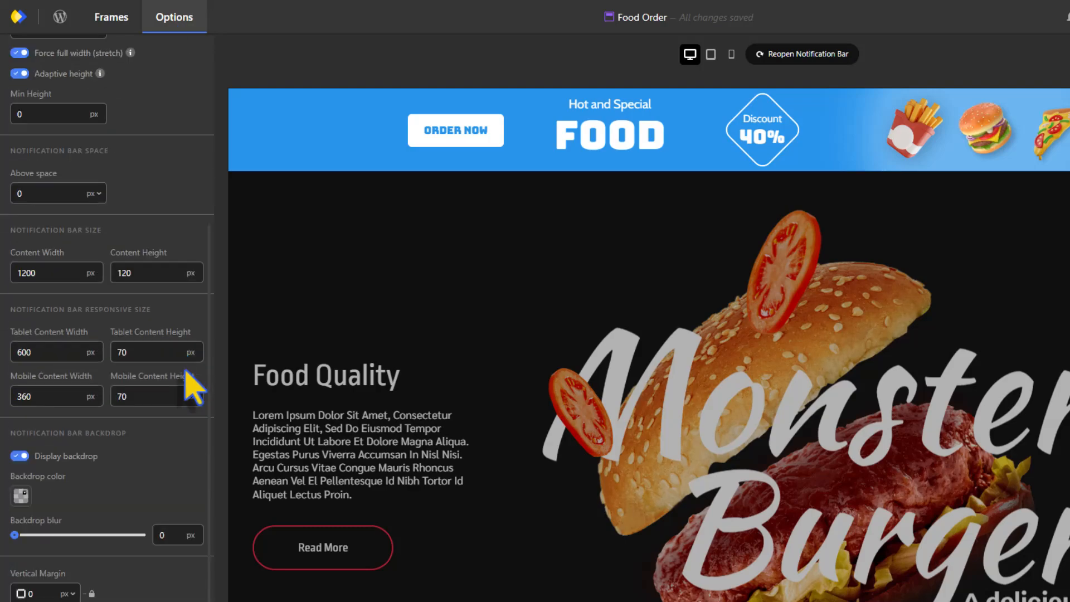
pyautogui.click(20, 496)
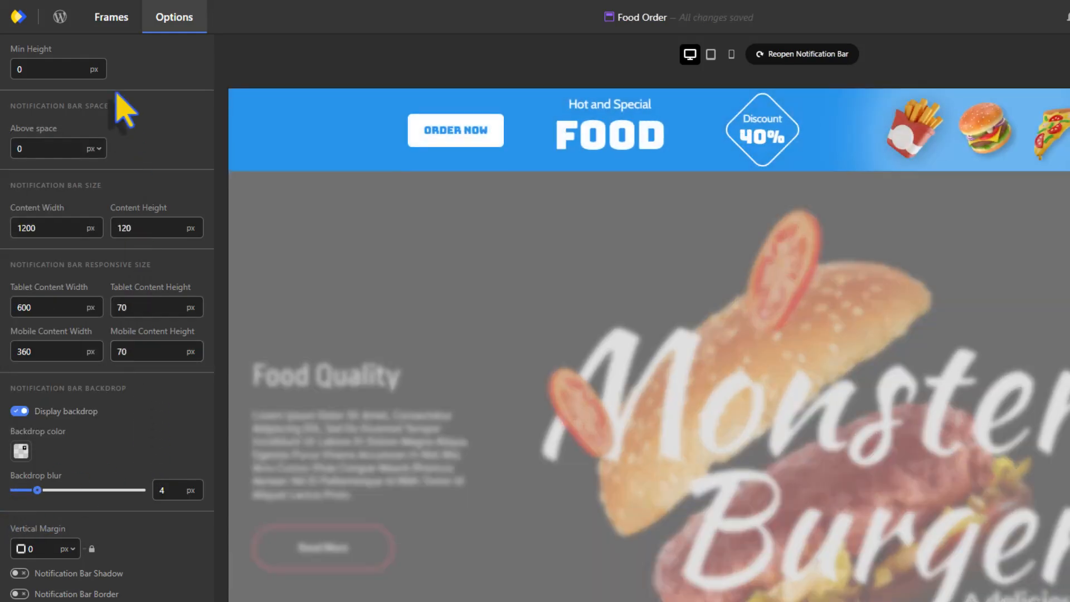
pyautogui.scroll(3)
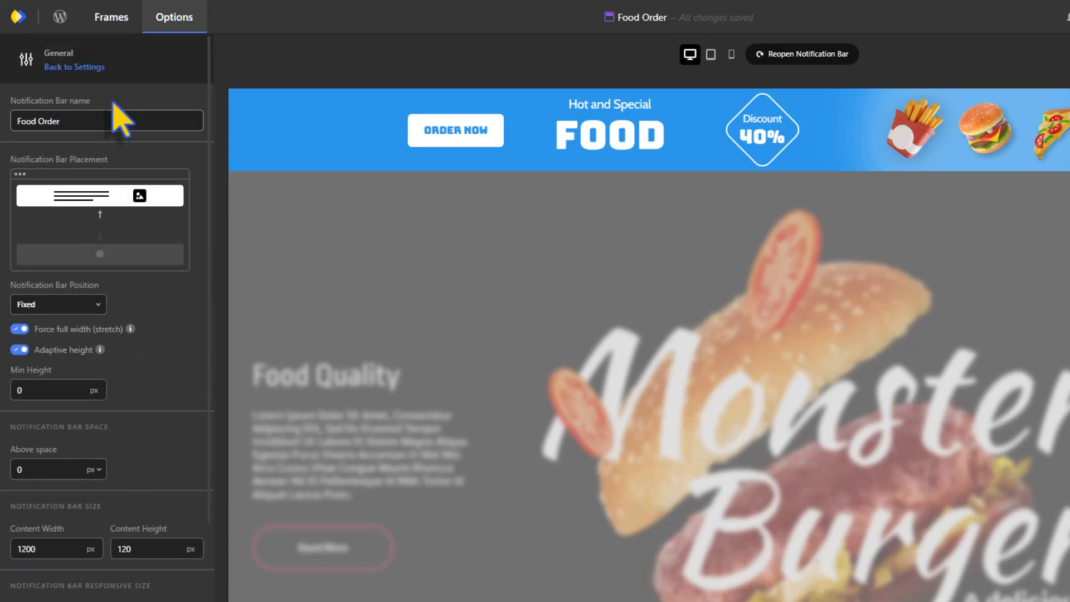
pyautogui.click(74, 66)
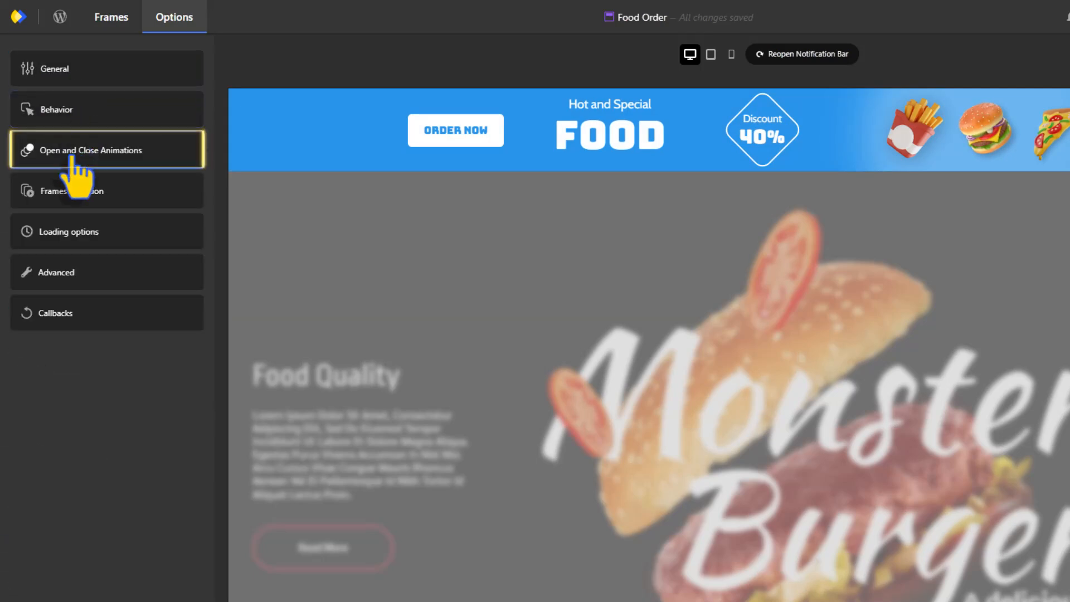
# - Set Short Move from Top to open and Short Move to Top to close, 1000 ms InOut
pyautogui.click(91, 149)
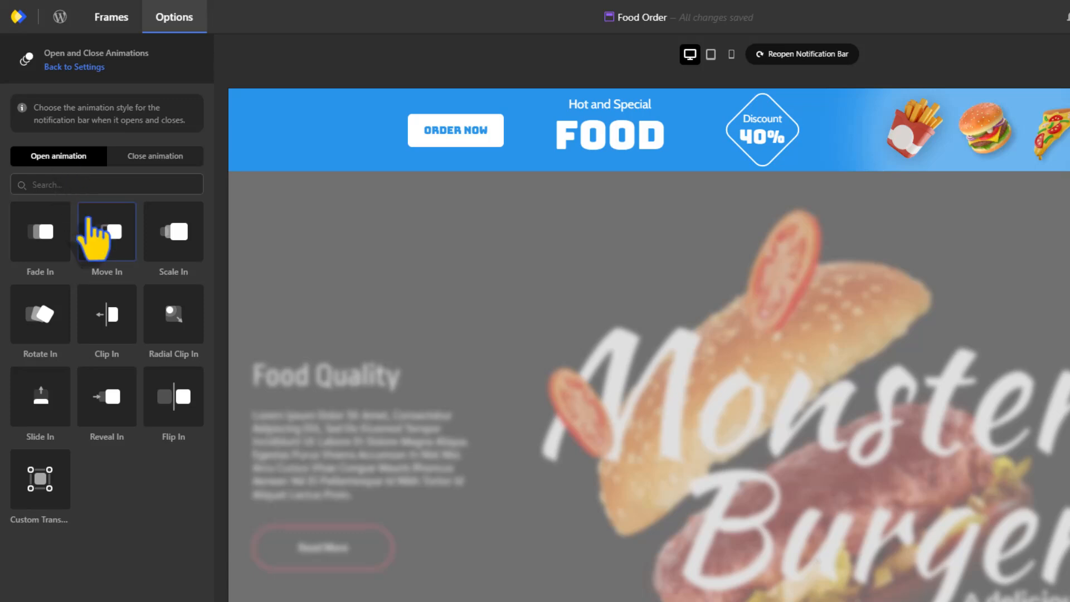
pyautogui.click(106, 231)
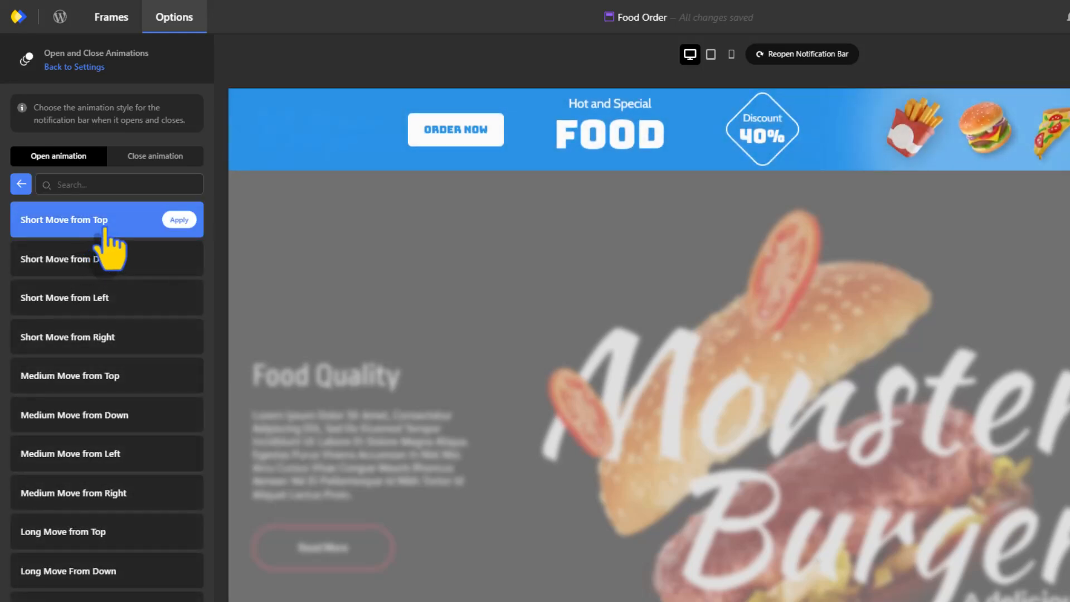
pyautogui.click(179, 219)
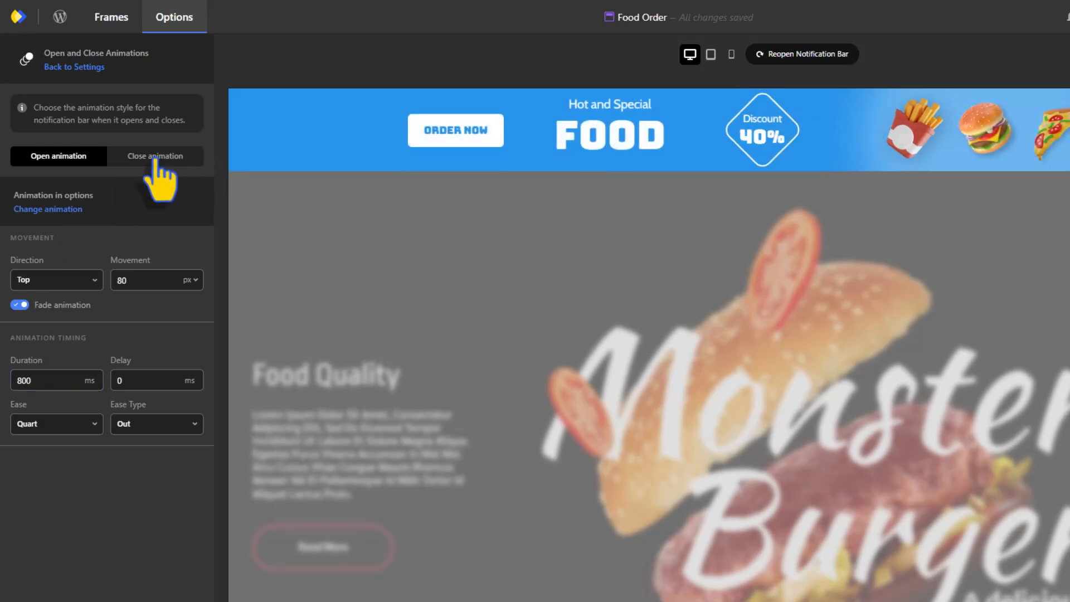
pyautogui.click(155, 156)
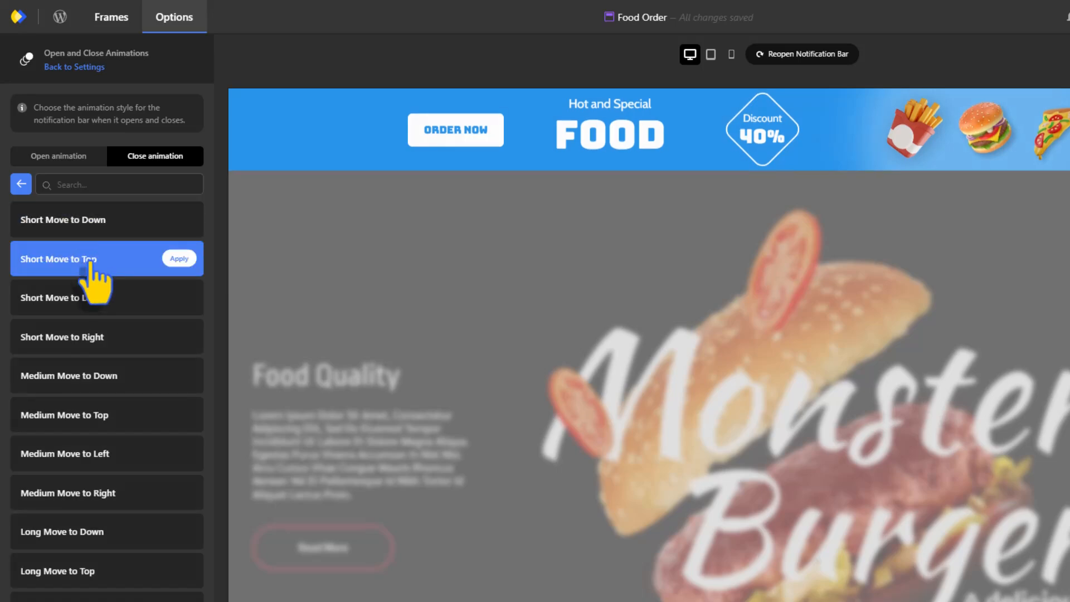
pyautogui.click(179, 258)
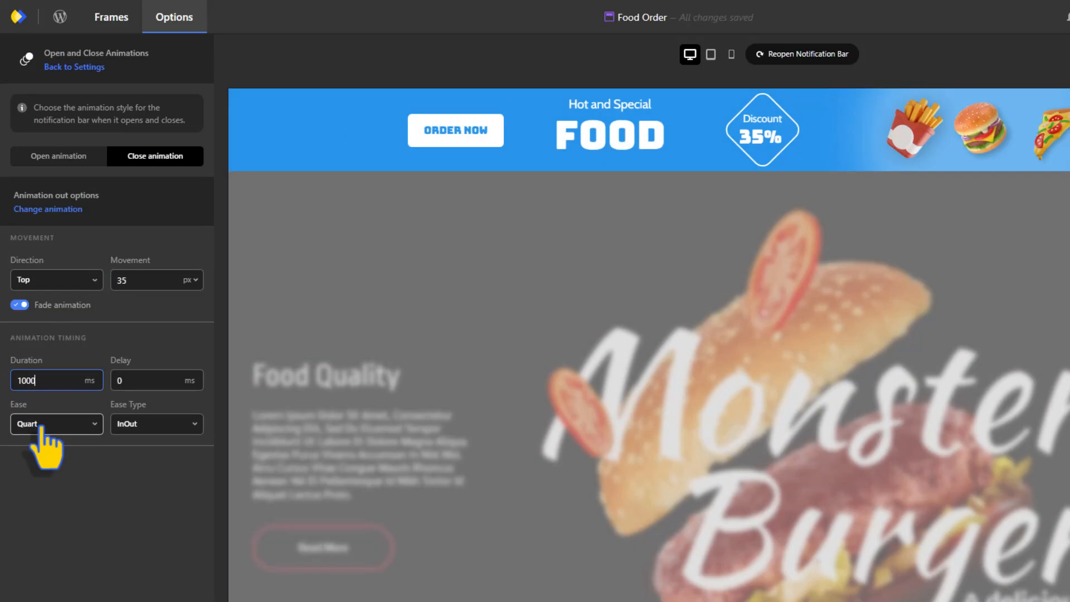
pyautogui.click(111, 17)
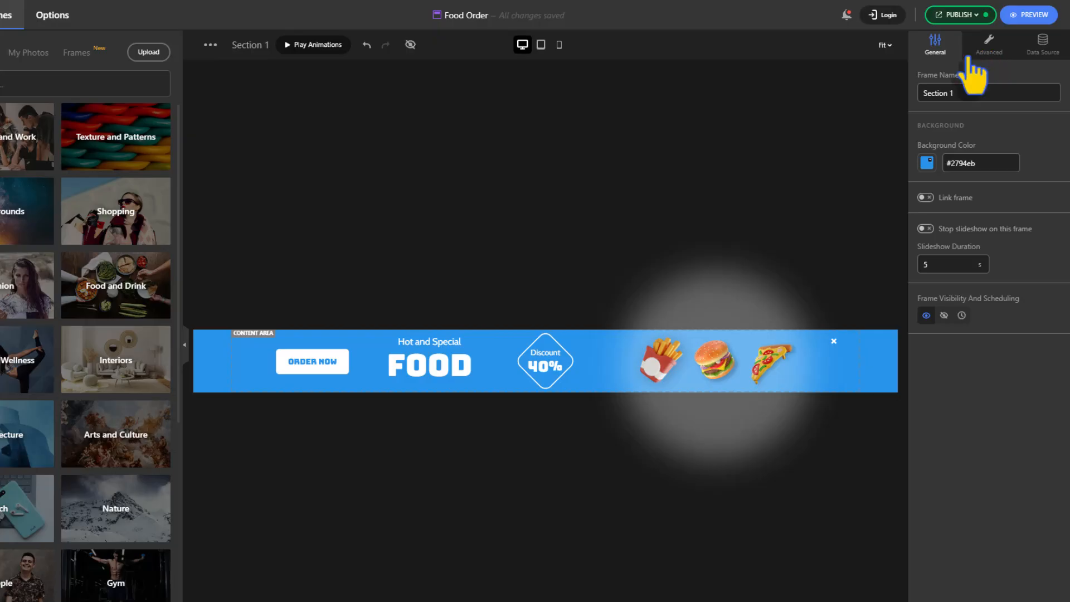
pyautogui.moveTo(907, 68)
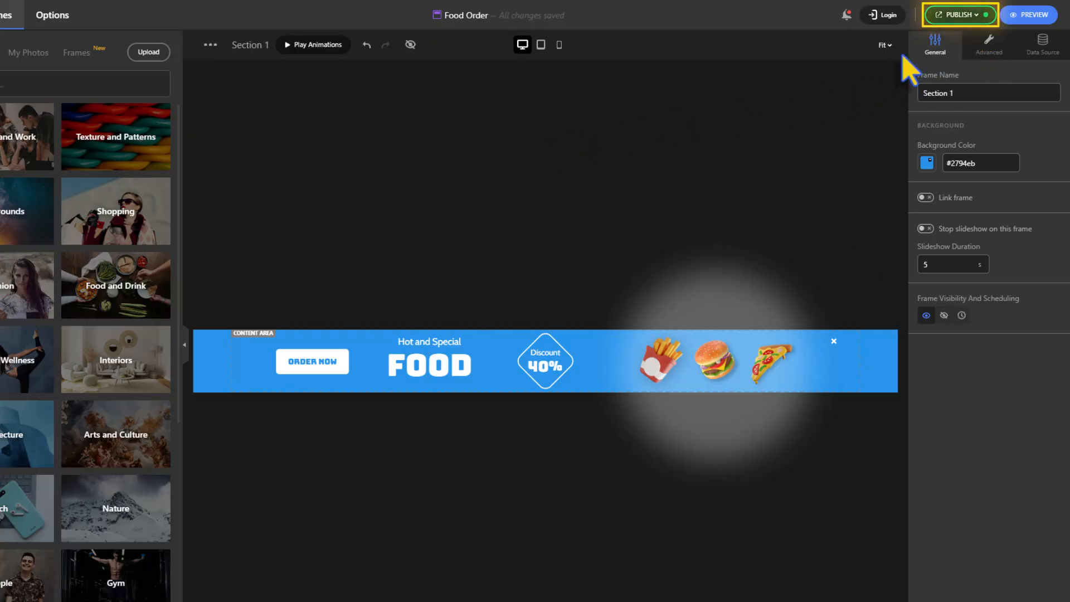
# - Start publishing to bring up the Display Rules dialog
pyautogui.click(958, 15)
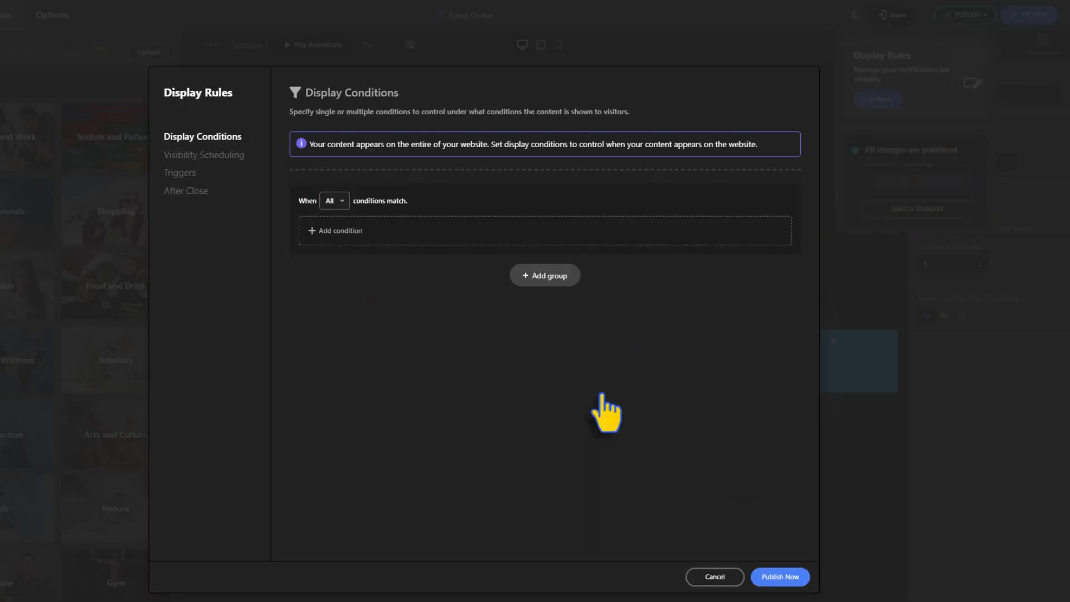
pyautogui.moveTo(264, 217)
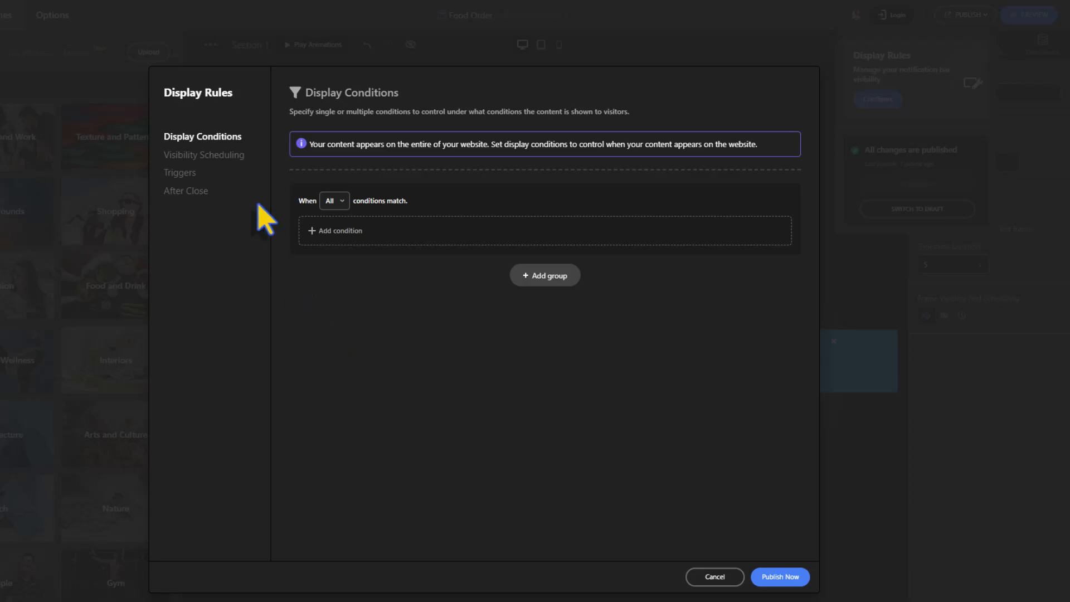
# - Review scheduling and after-close options, then enable the Spend time on page trigger with its seconds
pyautogui.click(204, 154)
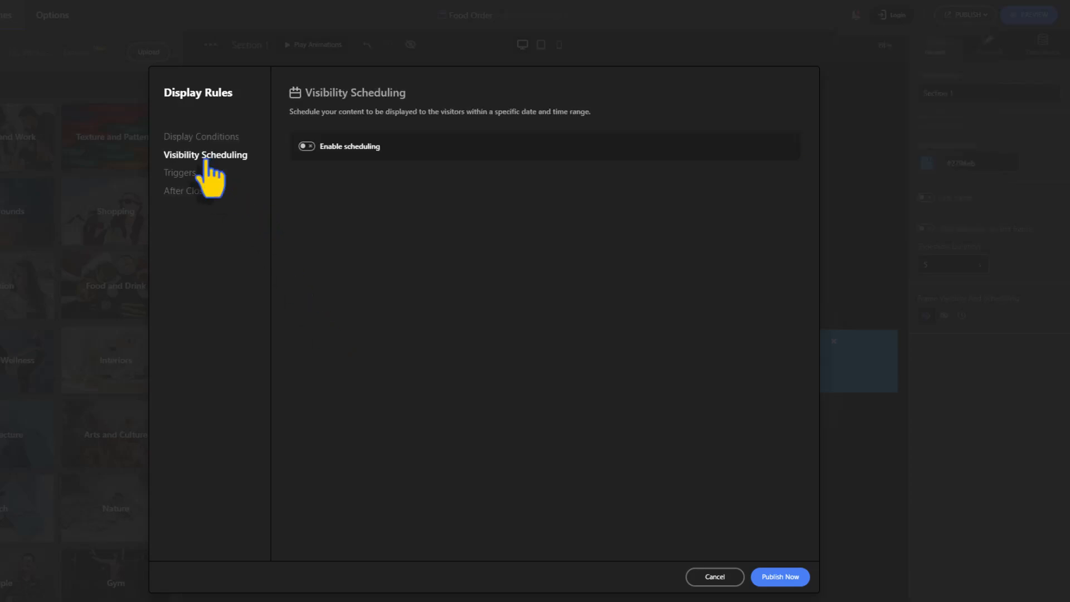
pyautogui.click(180, 172)
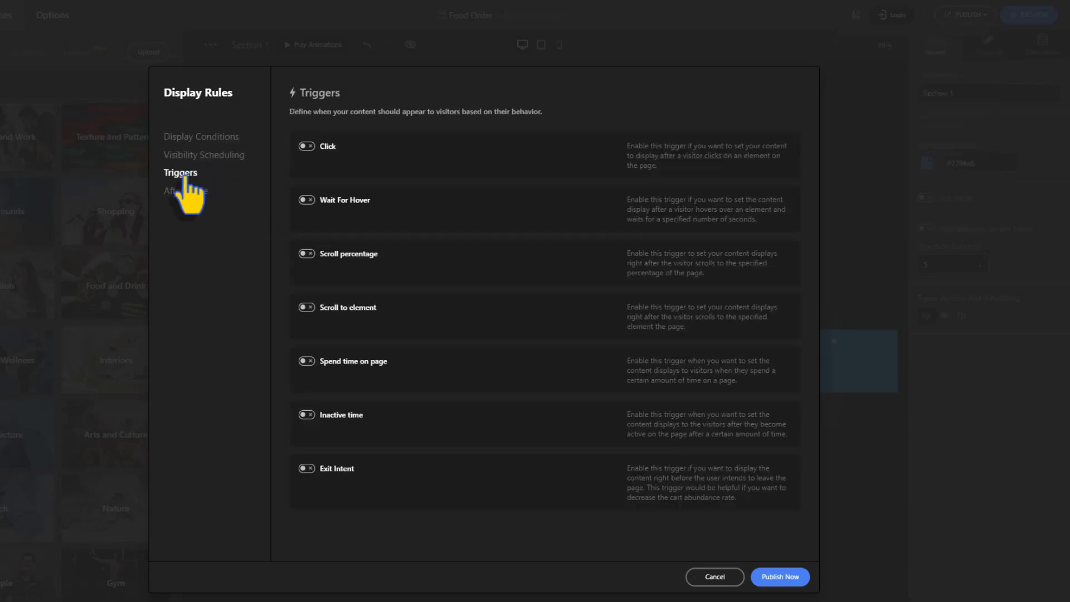
pyautogui.click(186, 190)
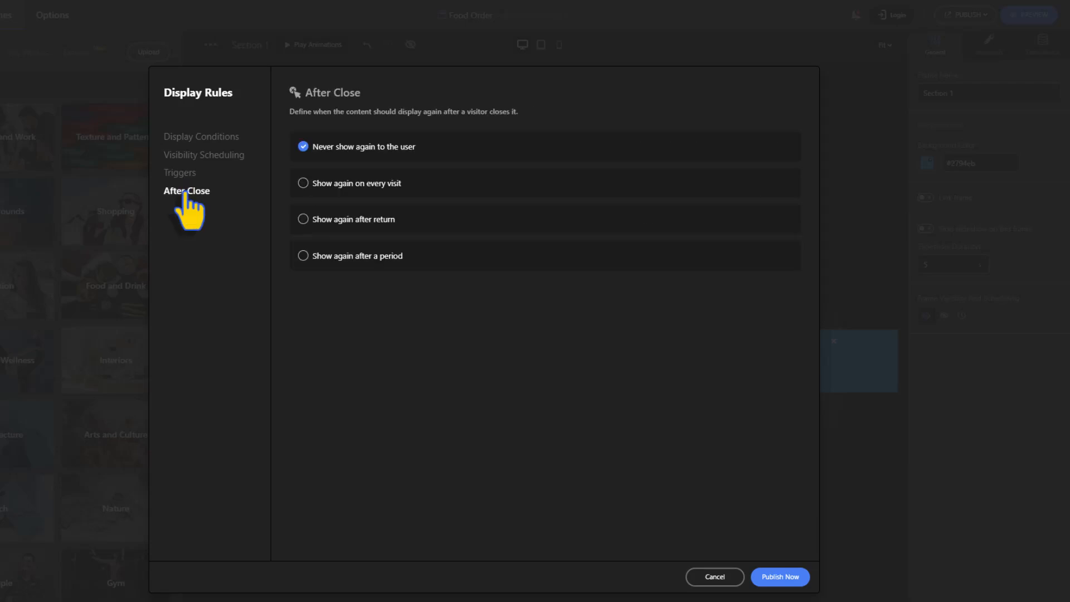
pyautogui.click(180, 172)
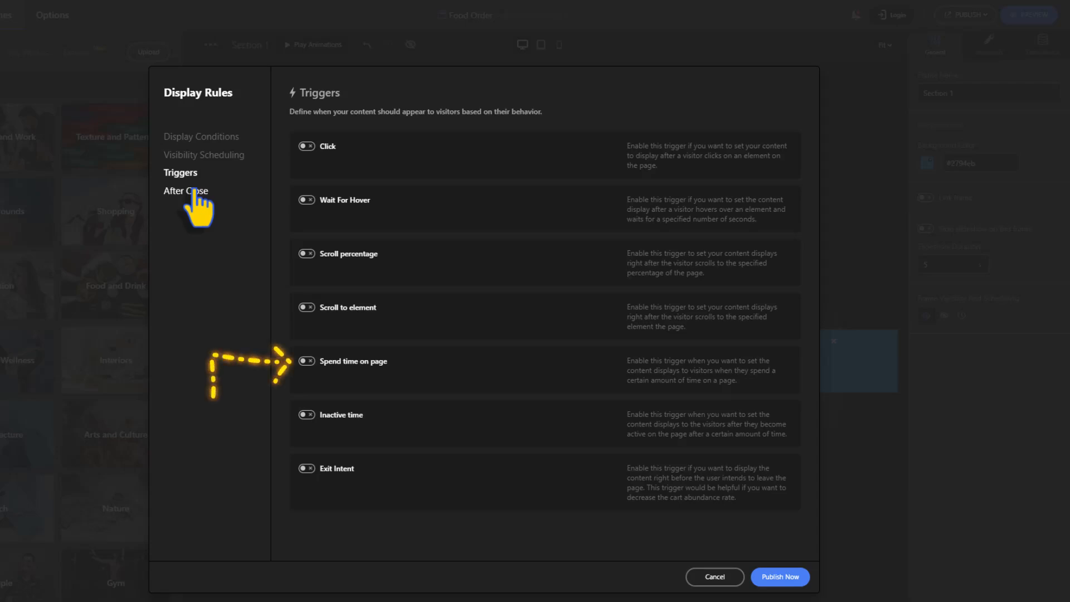
pyautogui.click(306, 361)
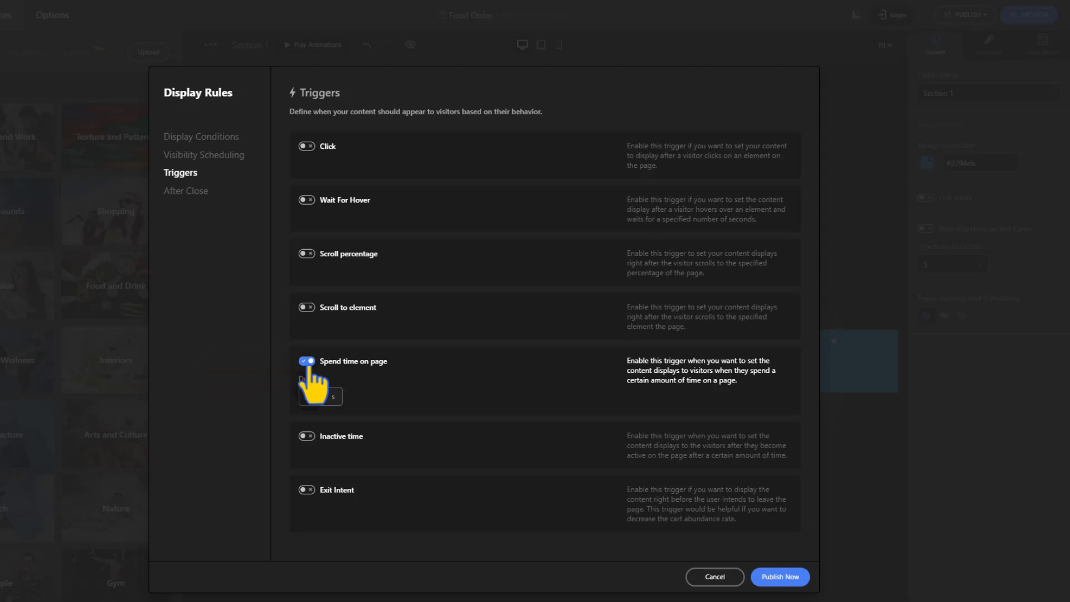
pyautogui.click(310, 395)
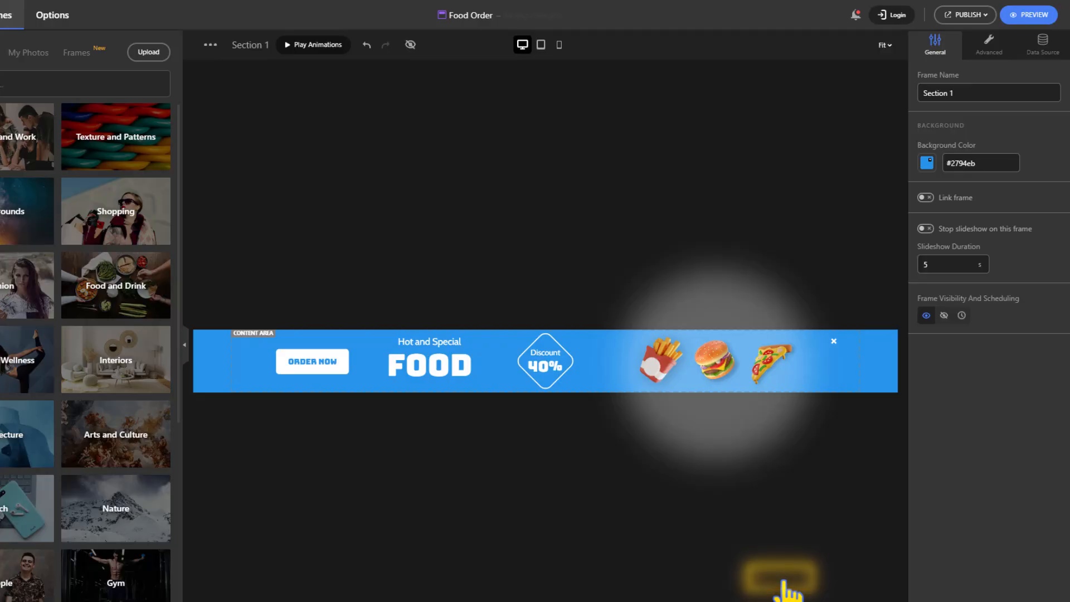
# - Check the 40% discount bar over the blurred page on the live Monster Burger site
pyautogui.click(1028, 15)
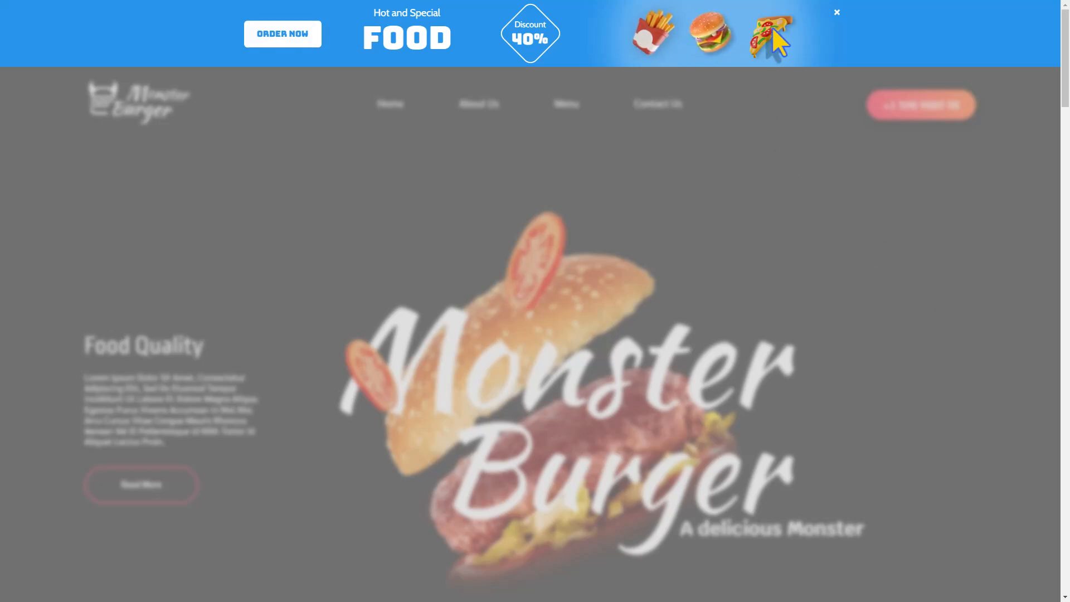
pyautogui.moveTo(662, 51)
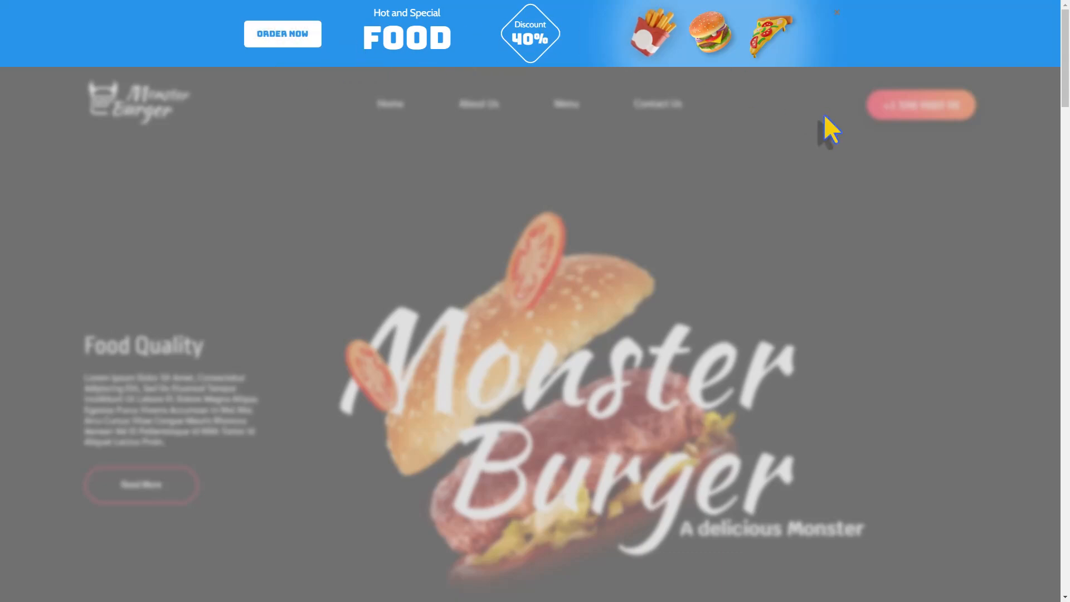
pyautogui.scroll(-3)
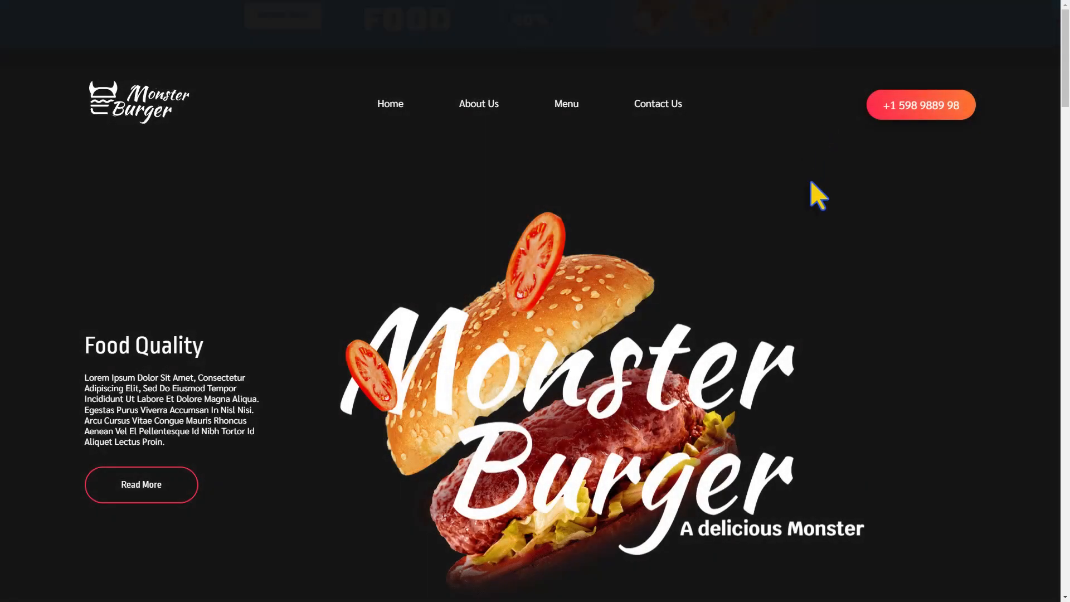